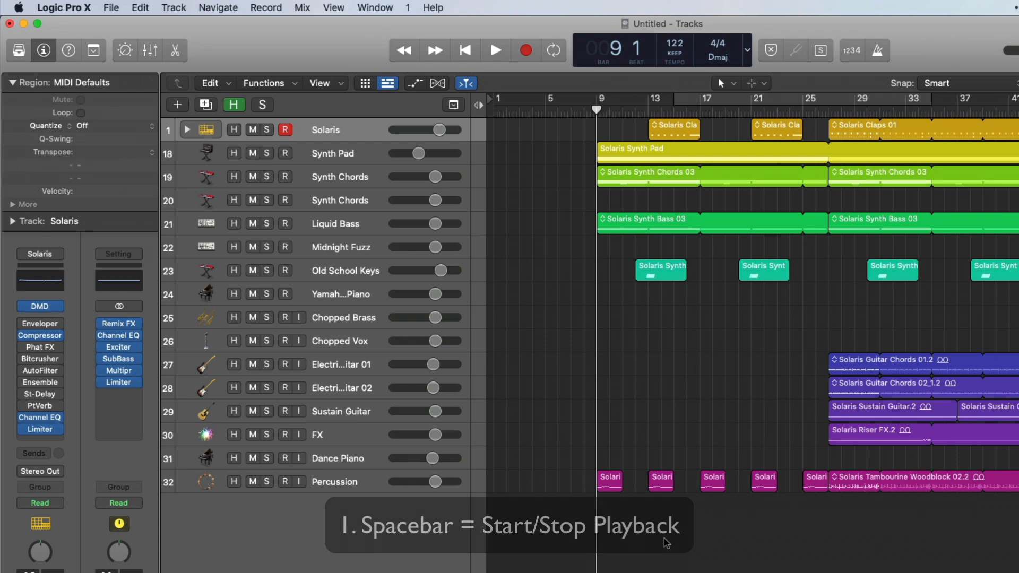
- Start Solaris playback, stop it, and return the playhead to the project start
{"action": "key", "text": "space"}
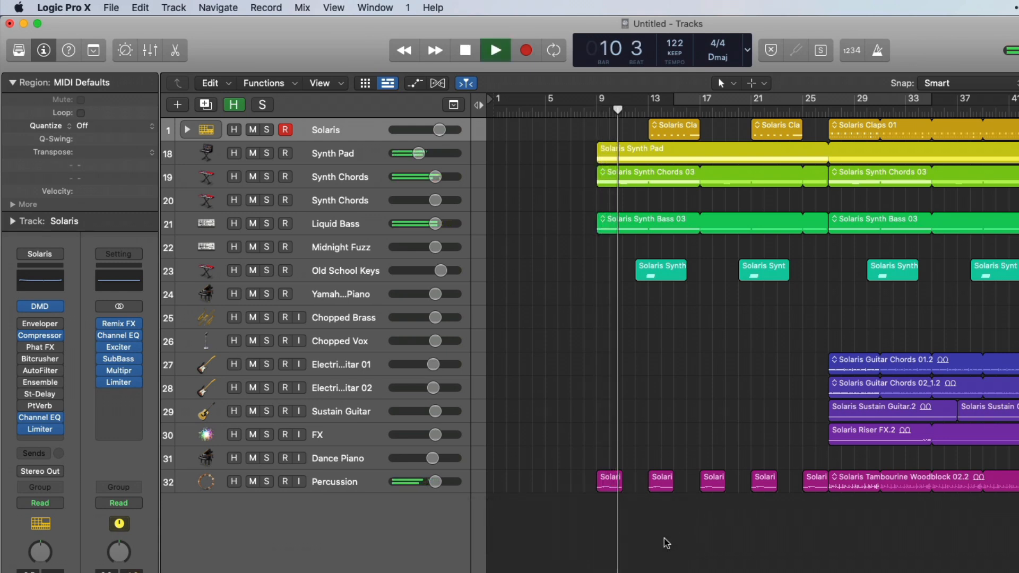
{"action": "left_click", "coordinate": [464, 50]}
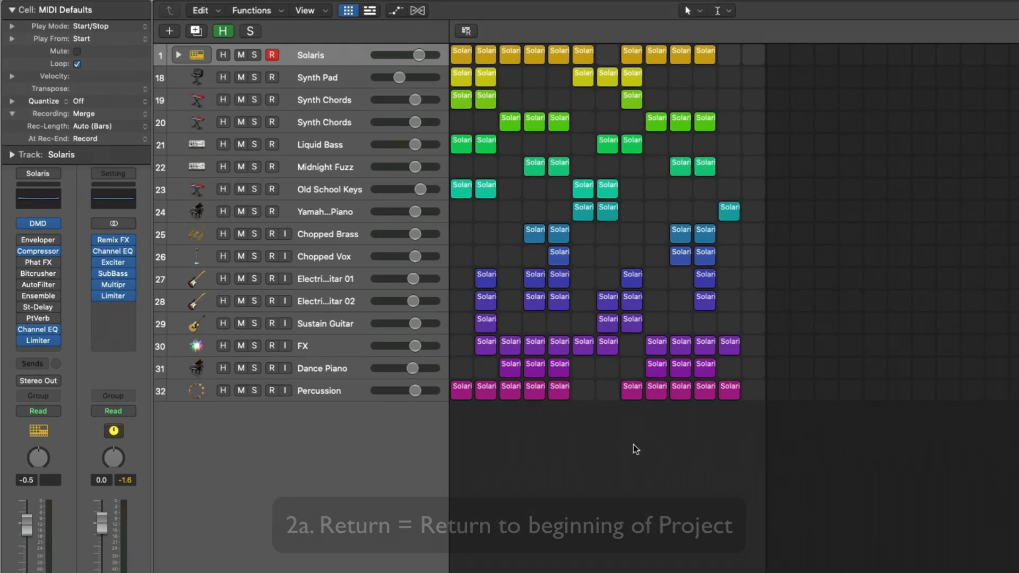
{"action": "scroll", "scroll_direction": "down", "scroll_amount": 3}
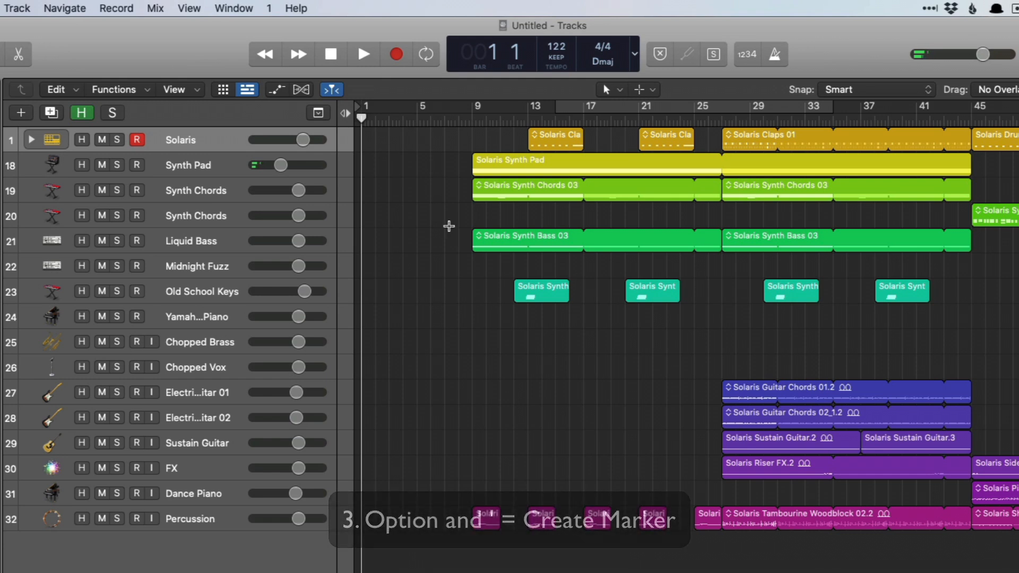
- Add a marker, zoom the track view, and step the playhead forward and back by a bar
{"action": "key", "text": "option+="}
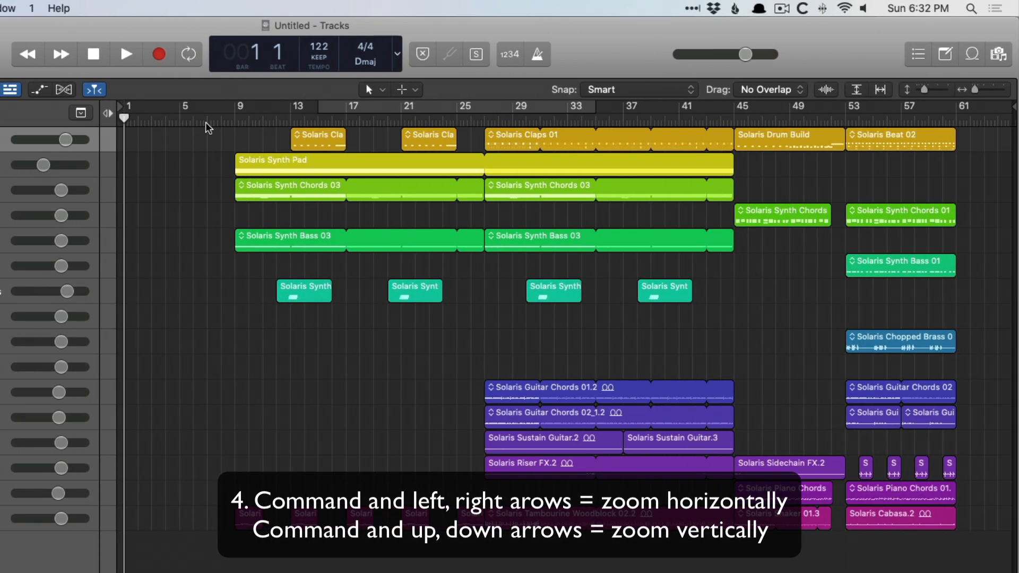
{"action": "key", "text": "cmd+right"}
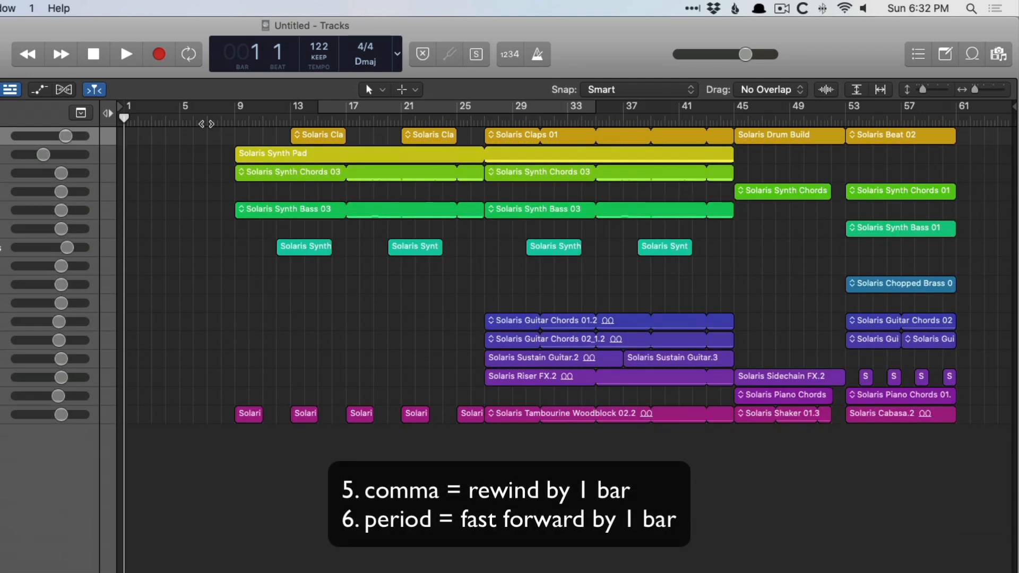
{"action": "key", "text": "period"}
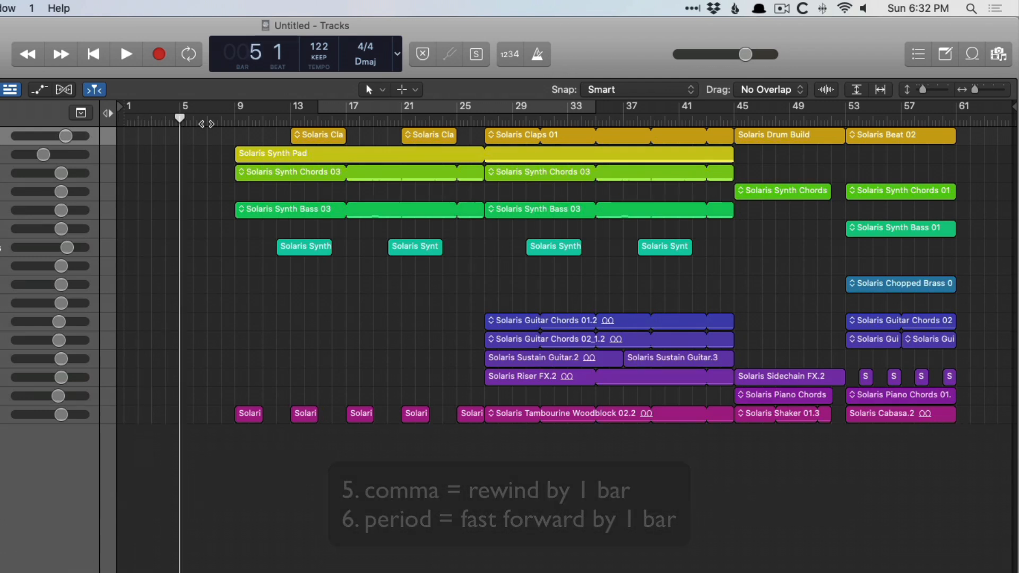
{"action": "key", "text": "comma"}
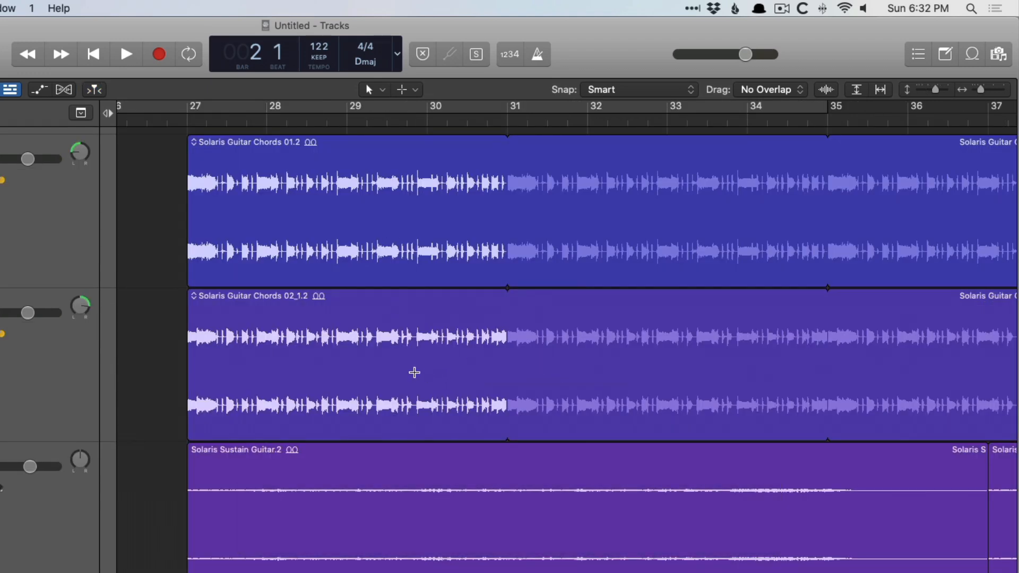
- Toggle the automation lanes and select every one of the 41 regions
{"action": "left_click", "coordinate": [826, 90]}
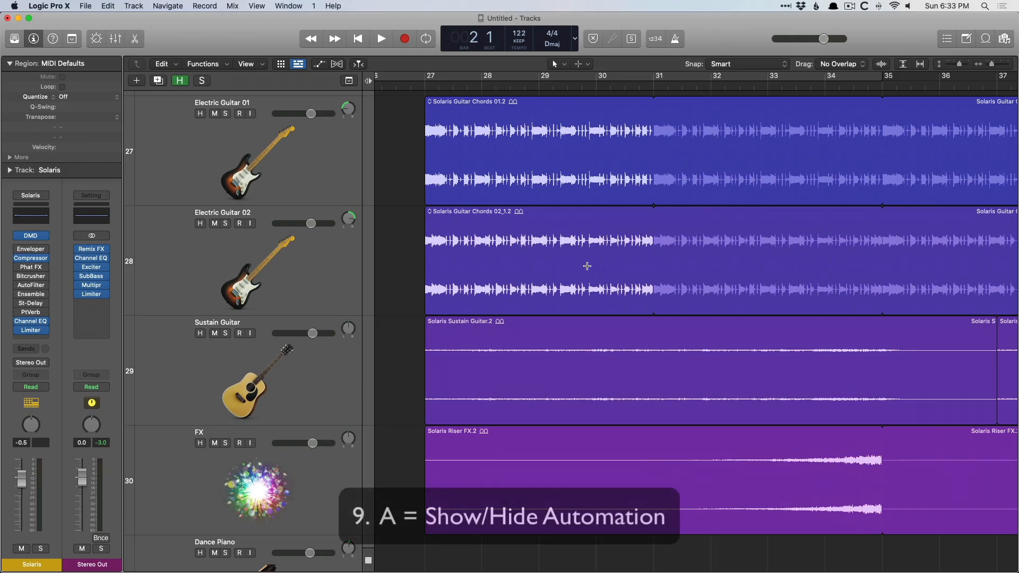
{"action": "key", "text": "a"}
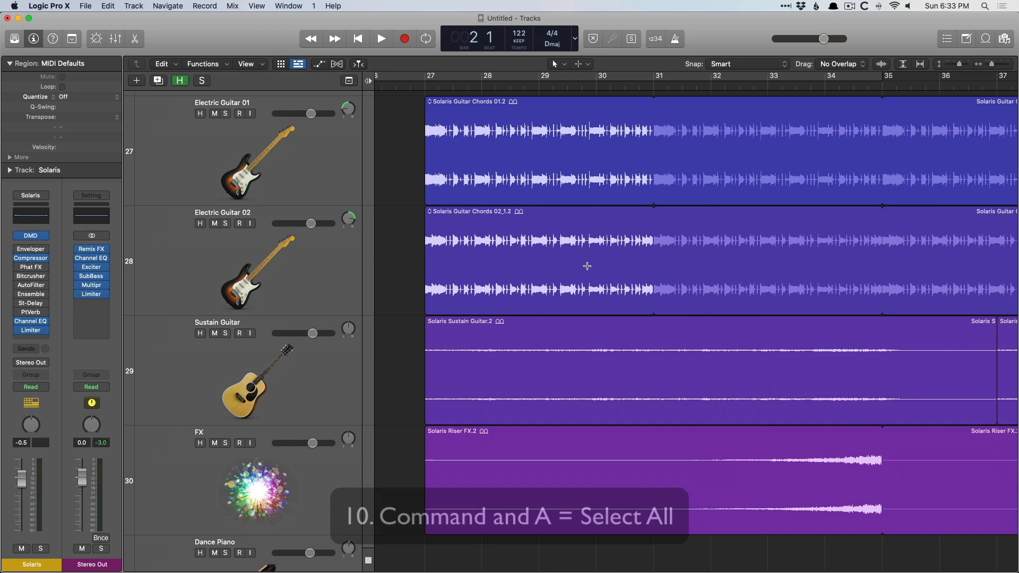
{"action": "key", "text": "cmd+a"}
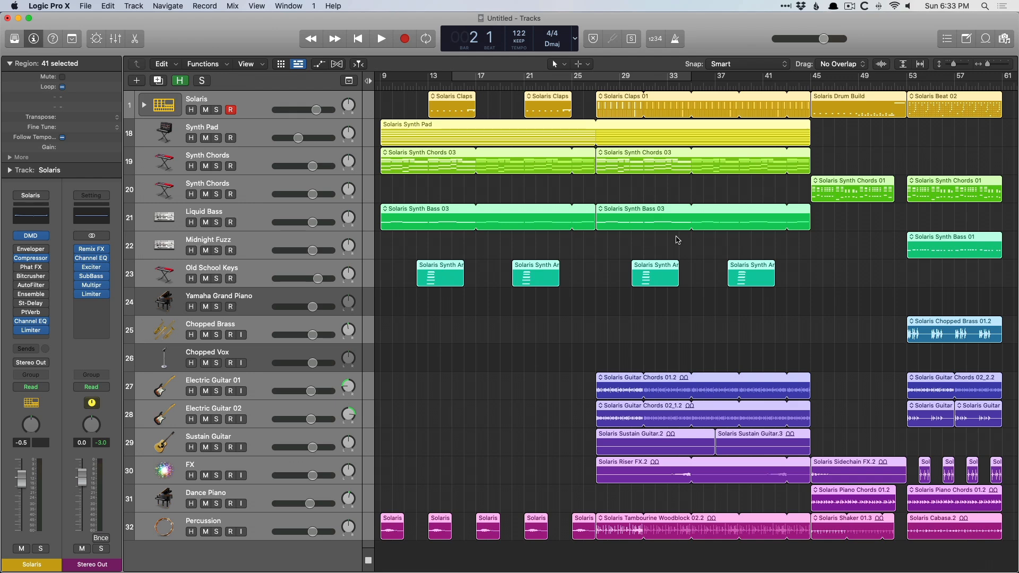
- Show Smart Controls, then copy the first Solaris Synth Arpeggio region and paste it later on Old School Keys
{"action": "key", "text": "b"}
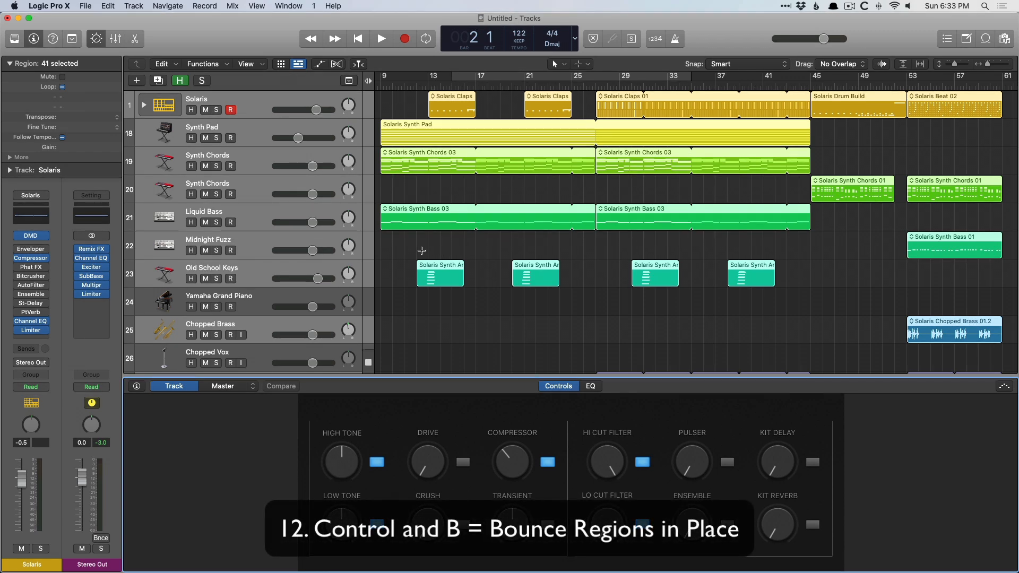
{"action": "left_click", "coordinate": [440, 273]}
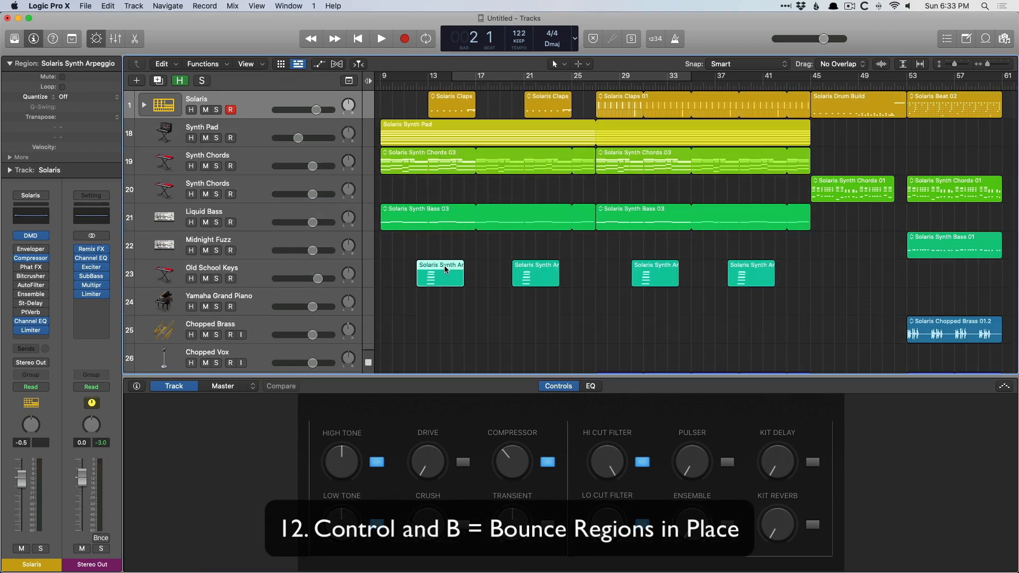
{"action": "left_click", "coordinate": [654, 273]}
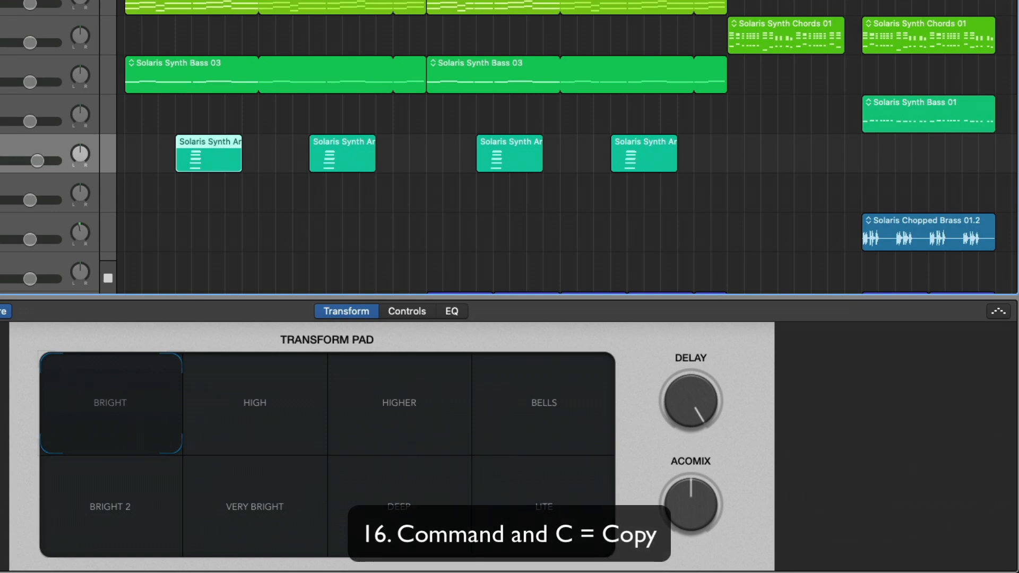
{"action": "key", "text": "cmd+v"}
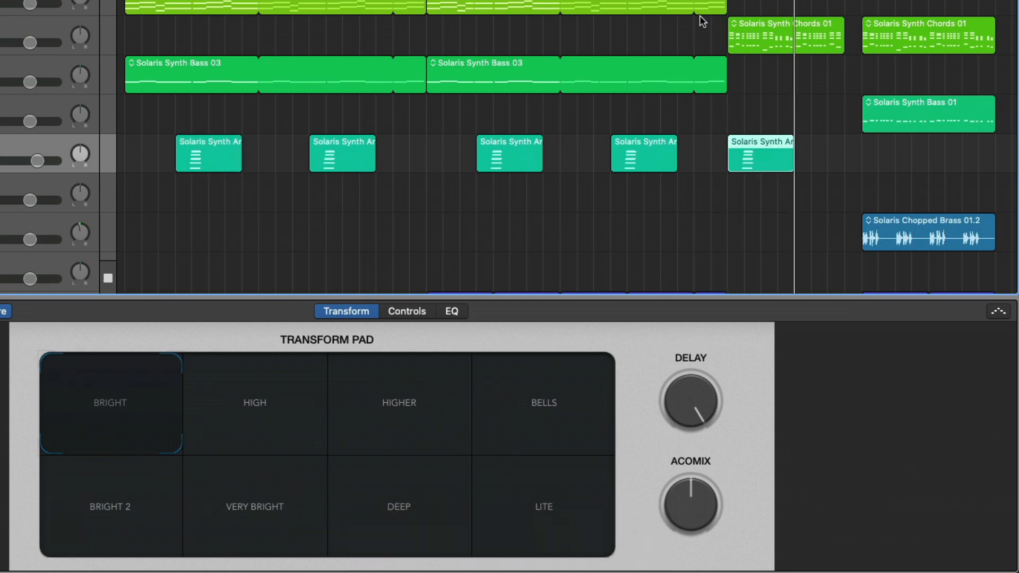
{"action": "key", "text": "d"}
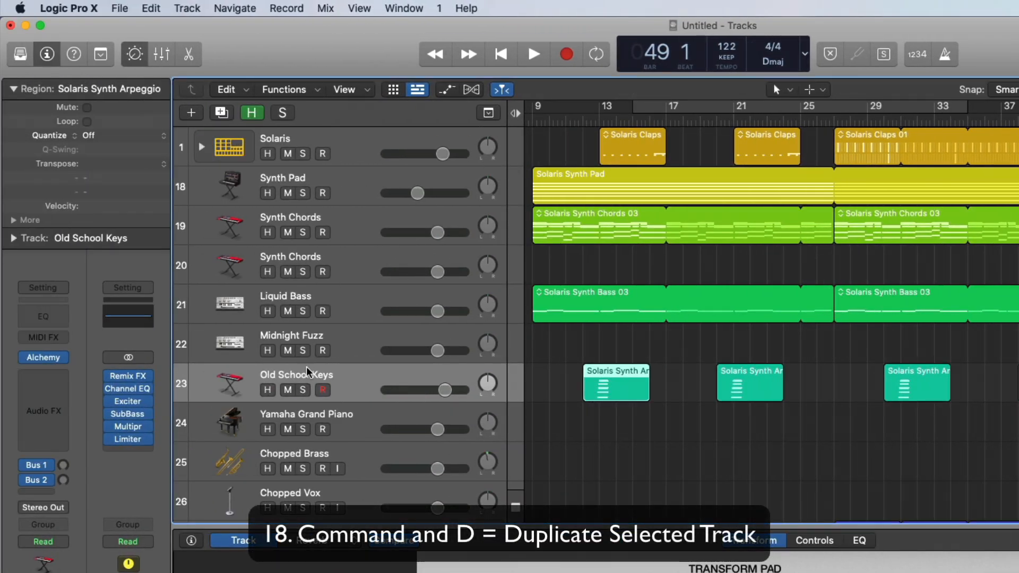
- Duplicate the Old School Keys track, then try drum doubling on Chopped Brass and undo it
{"action": "key", "text": "cmd+d"}
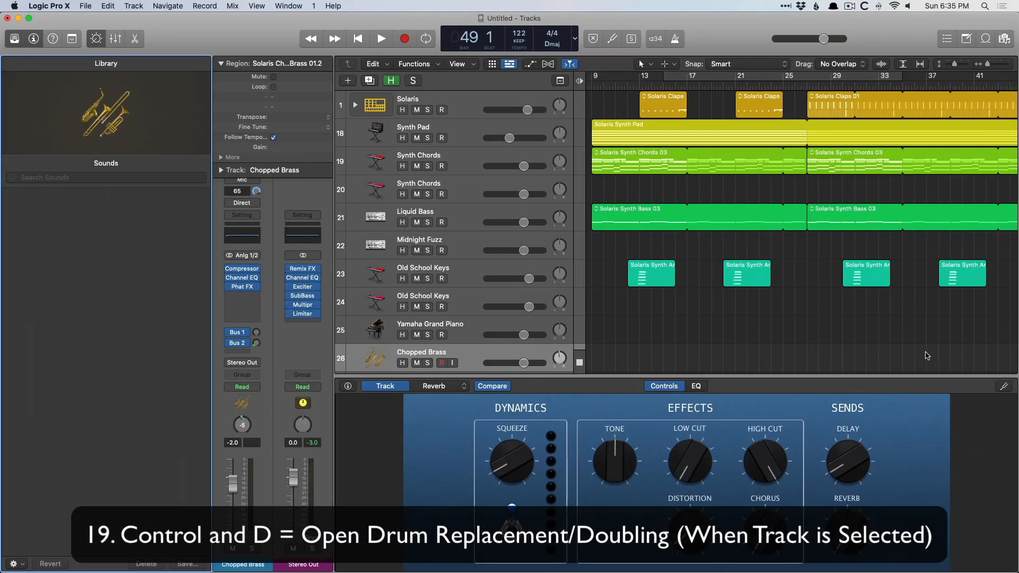
{"action": "key", "text": "ctrl+d"}
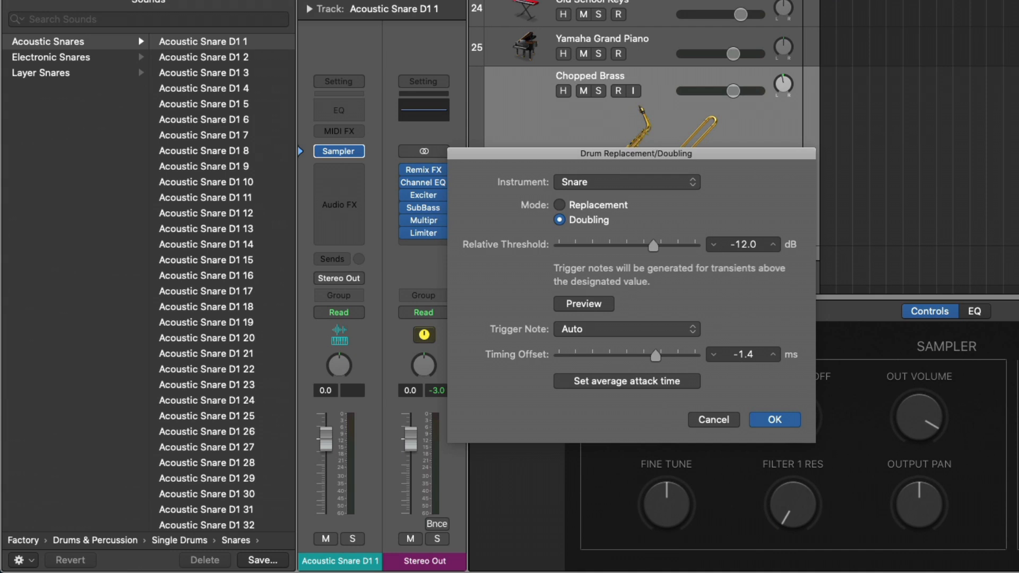
{"action": "left_click", "coordinate": [773, 419]}
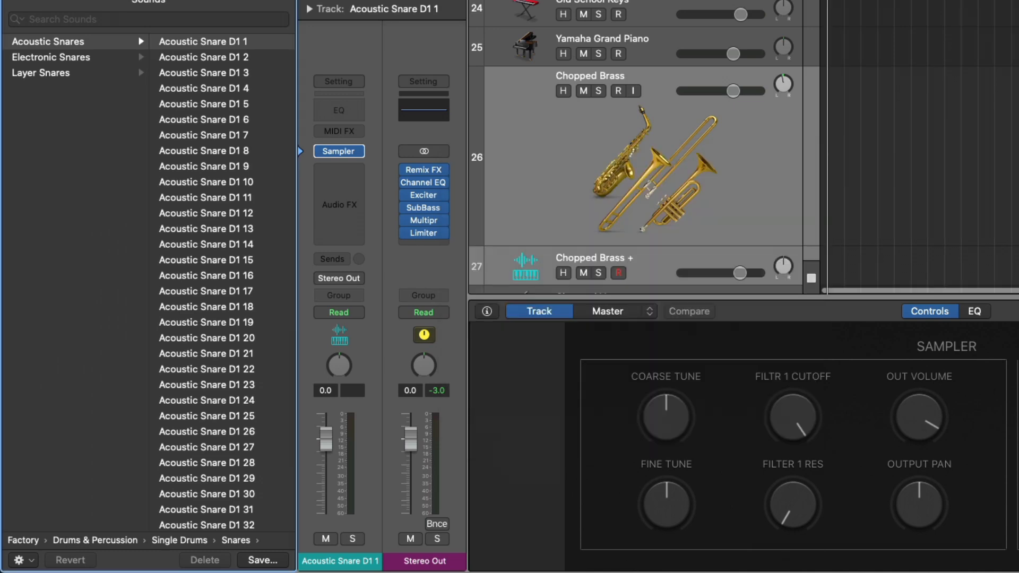
{"action": "key", "text": "e"}
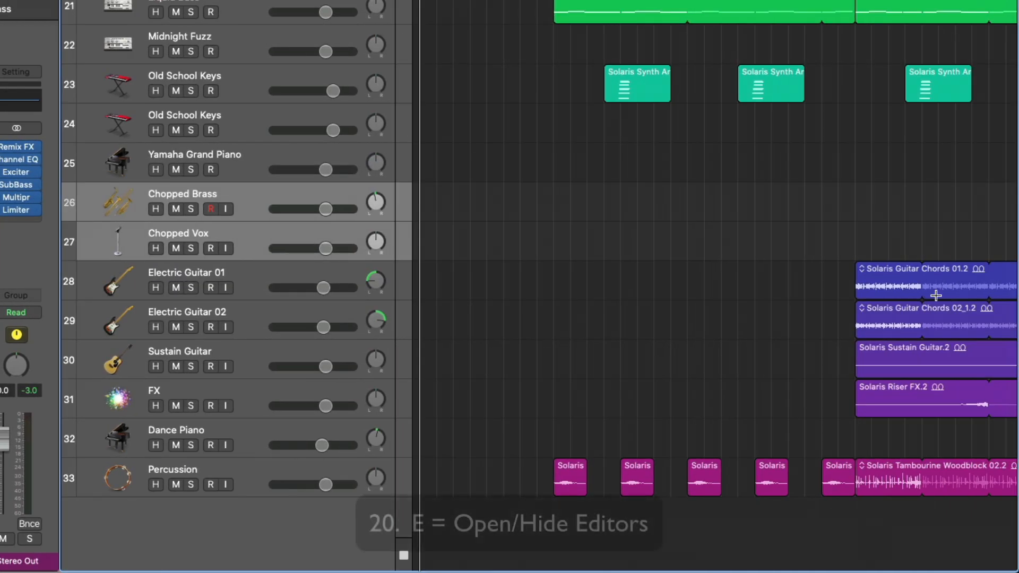
- Open the guitar region's audio editor and hide it again
{"action": "key", "text": "e"}
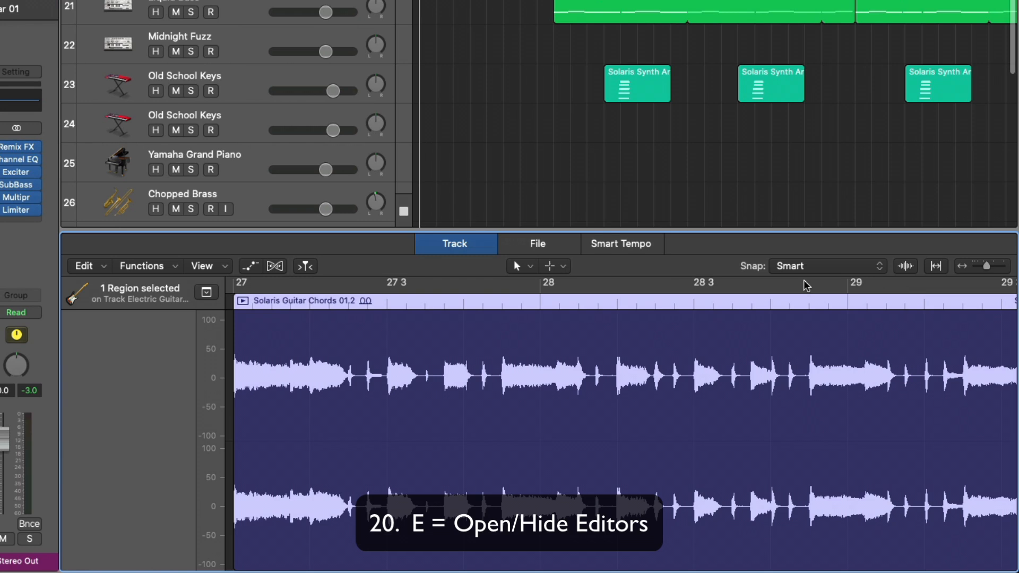
{"action": "key", "text": "e"}
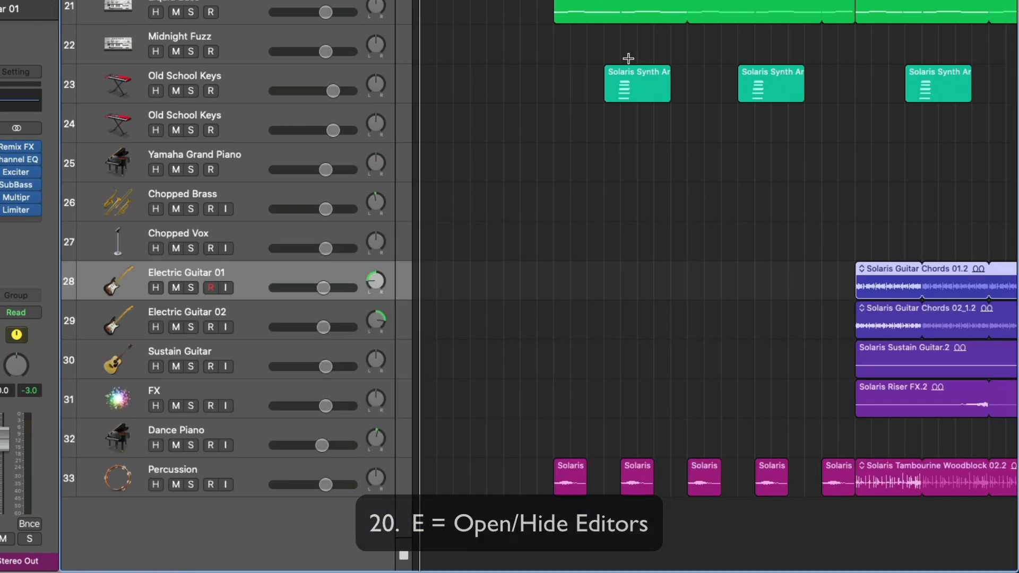
{"action": "key", "text": "e"}
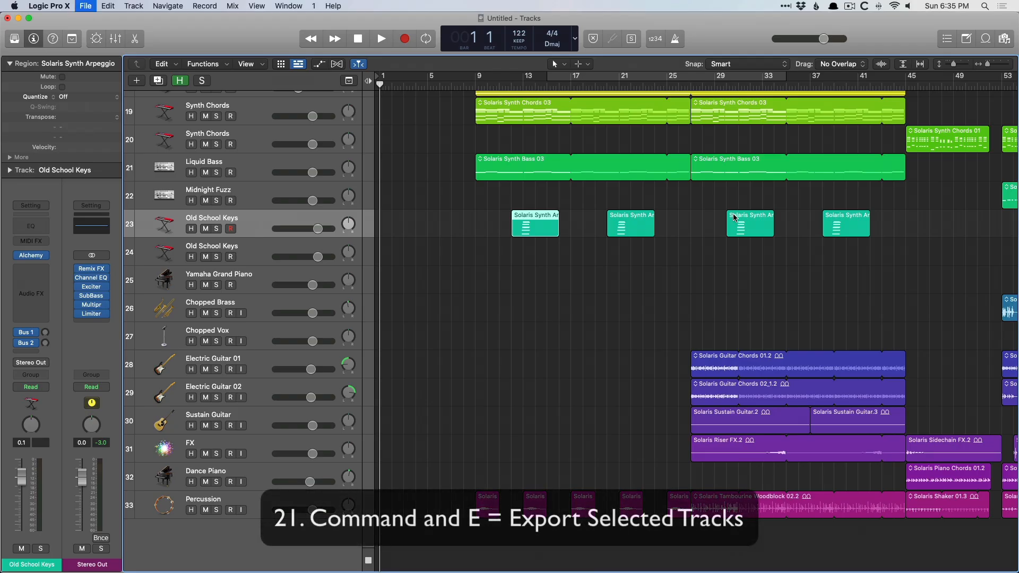
- Show flex editing, set Chopped Brass to Slicing, and select its Solaris Chopped Brass 01.2 region
{"action": "key", "text": "cmd+e"}
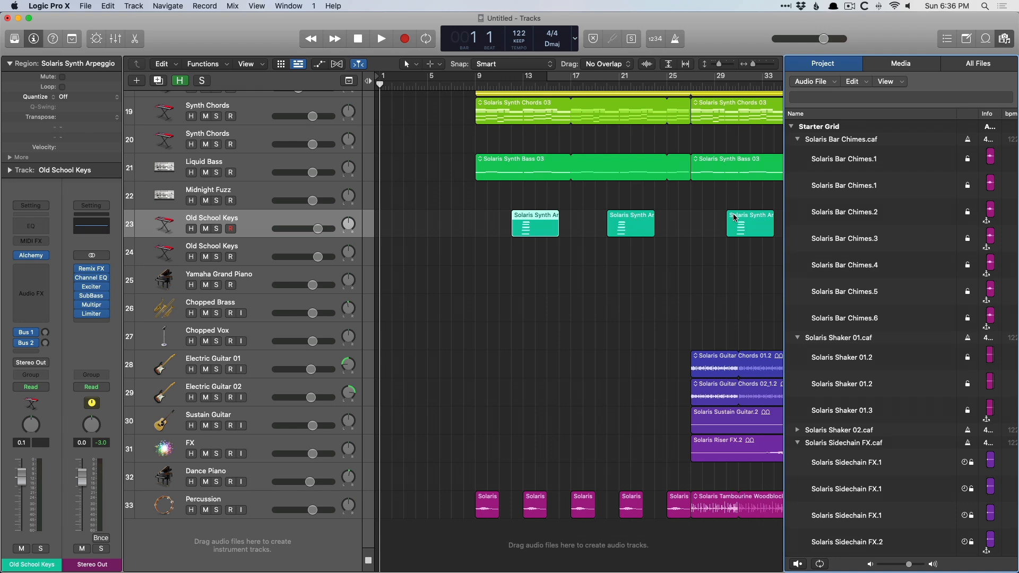
{"action": "key", "text": "cmd+f"}
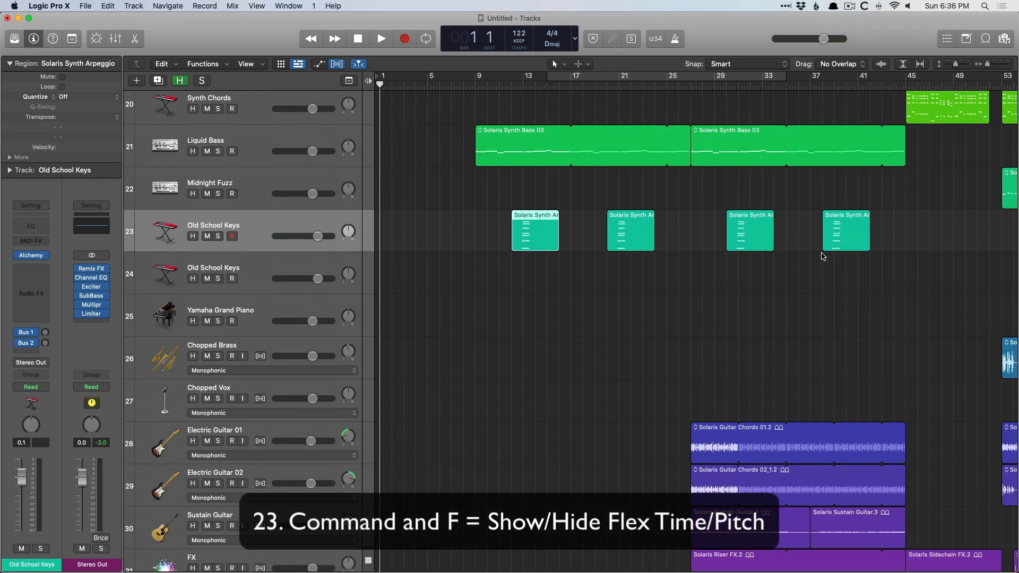
{"action": "scroll", "scroll_direction": "down", "scroll_amount": 3}
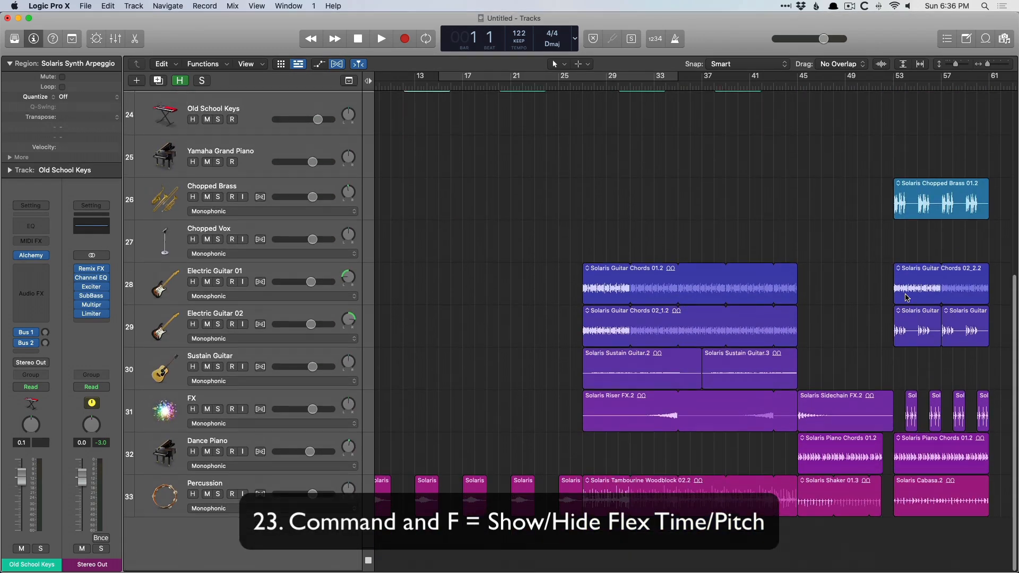
{"action": "scroll", "scroll_direction": "up", "scroll_amount": 3}
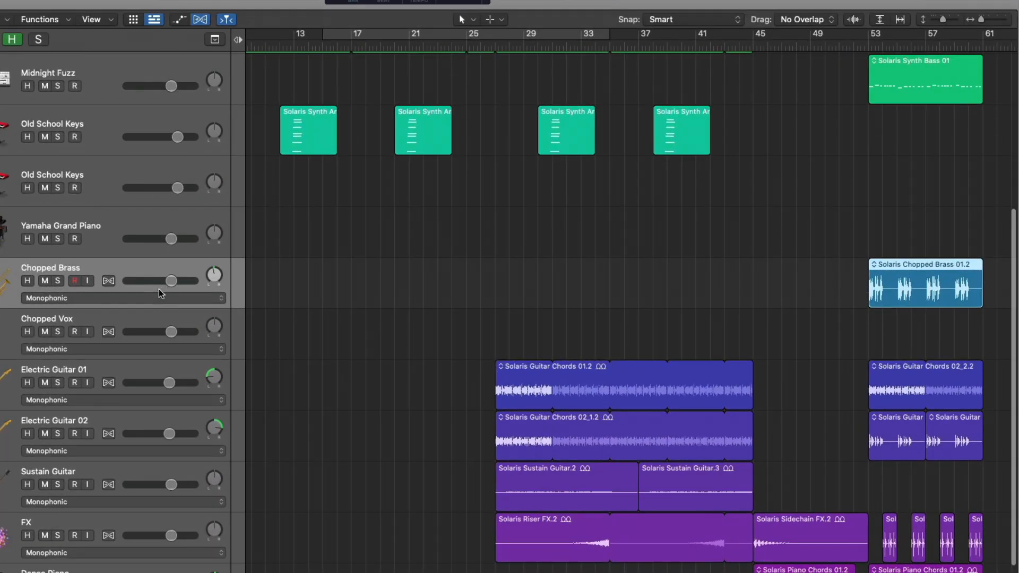
{"action": "left_click", "coordinate": [120, 298]}
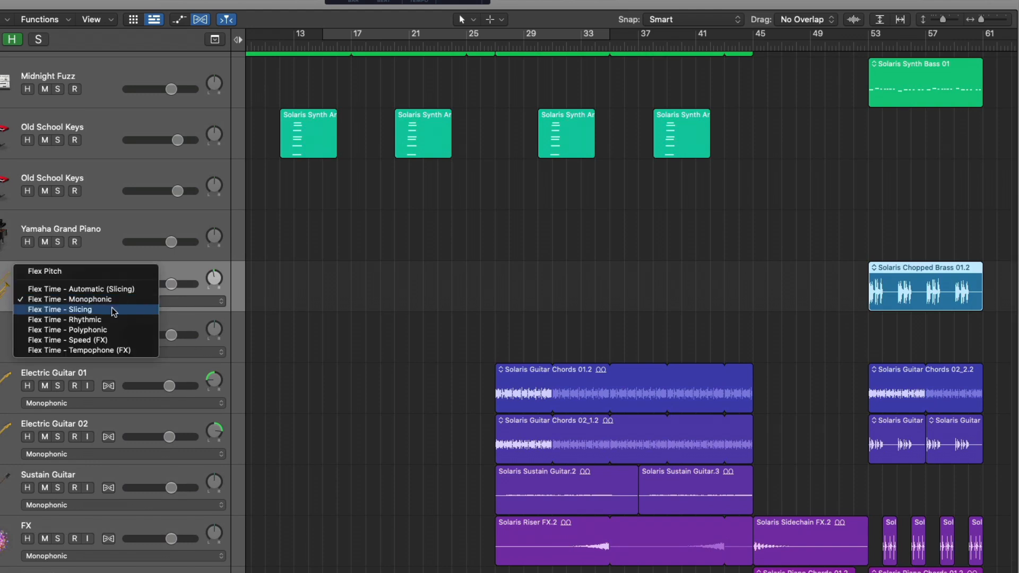
{"action": "left_click", "coordinate": [60, 309]}
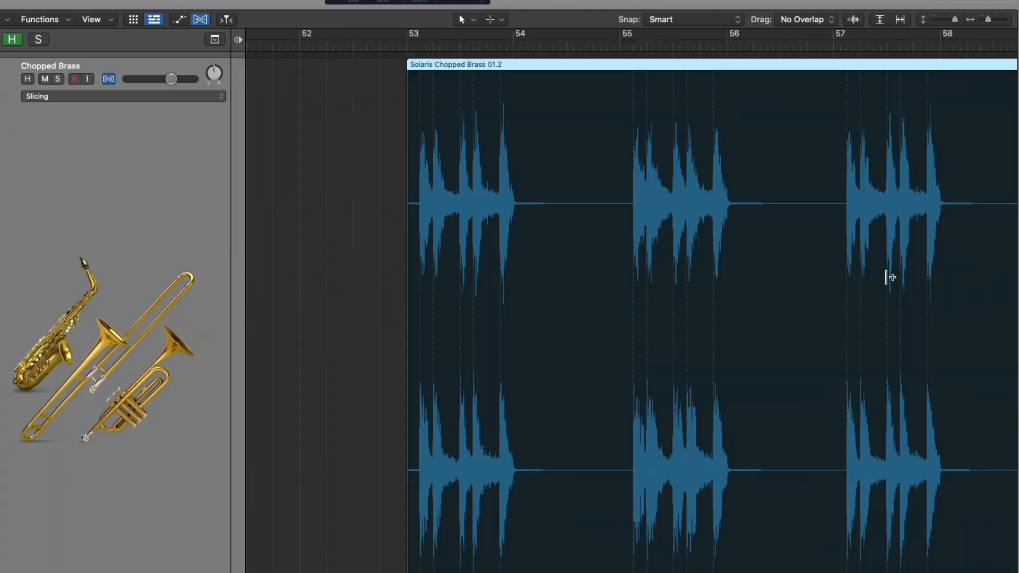
{"action": "left_click", "coordinate": [565, 264]}
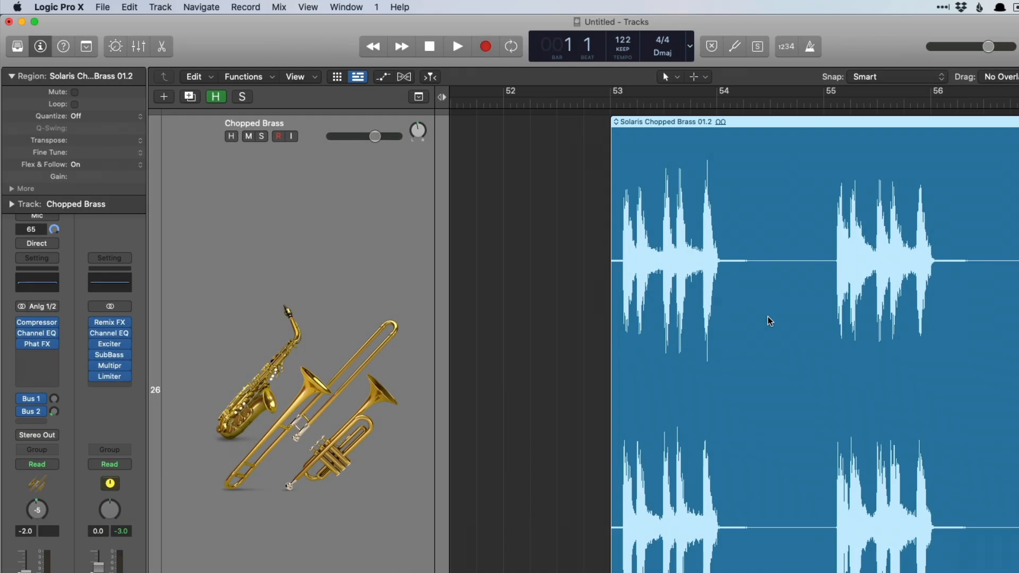
- Show global tracks, open the Mixer, and group the four chosen channel strips as GRP 1
{"action": "key", "text": "g"}
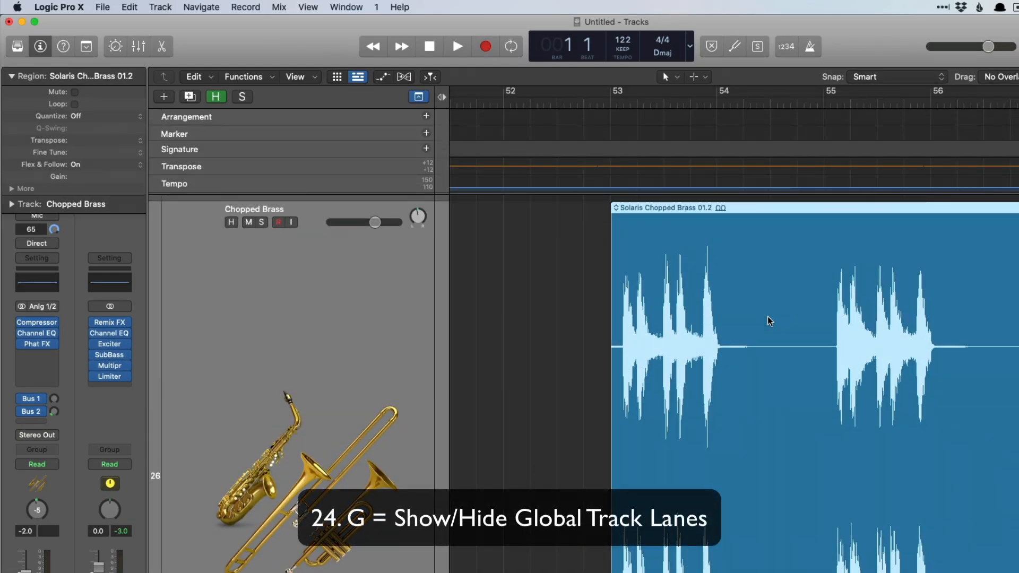
{"action": "key", "text": "g"}
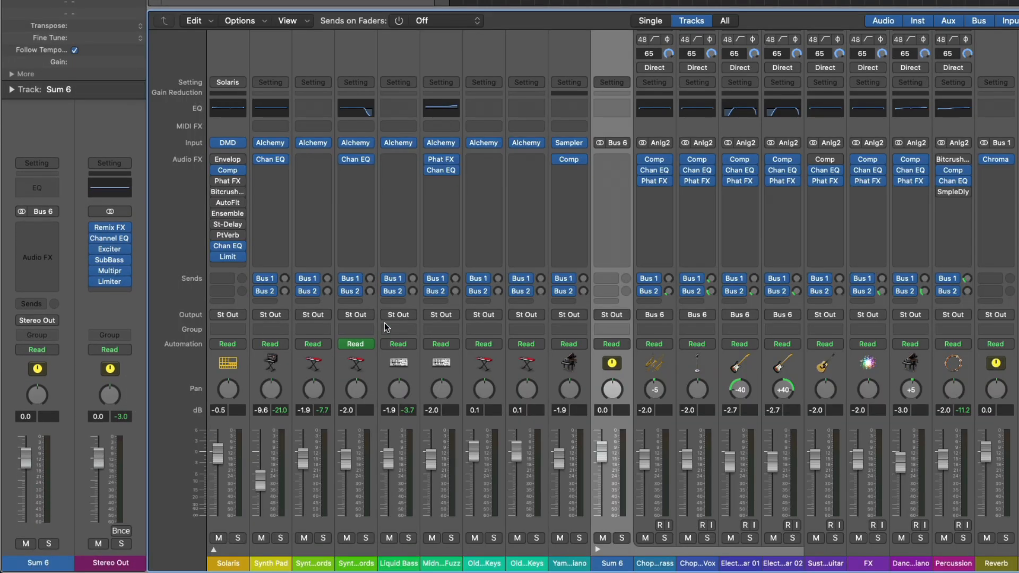
{"action": "mouse_move", "coordinate": [622, 152]}
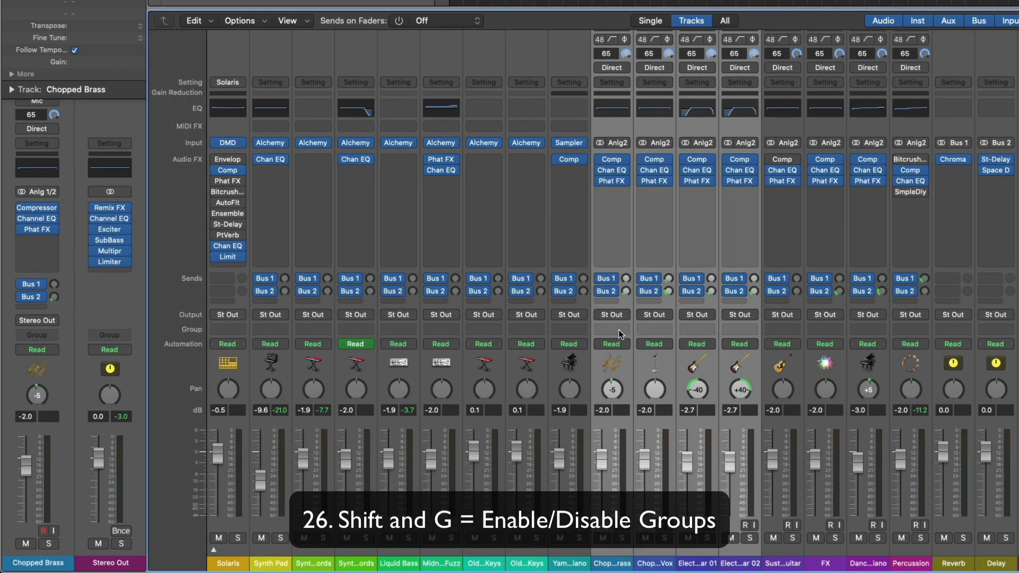
{"action": "key", "text": "shift+g"}
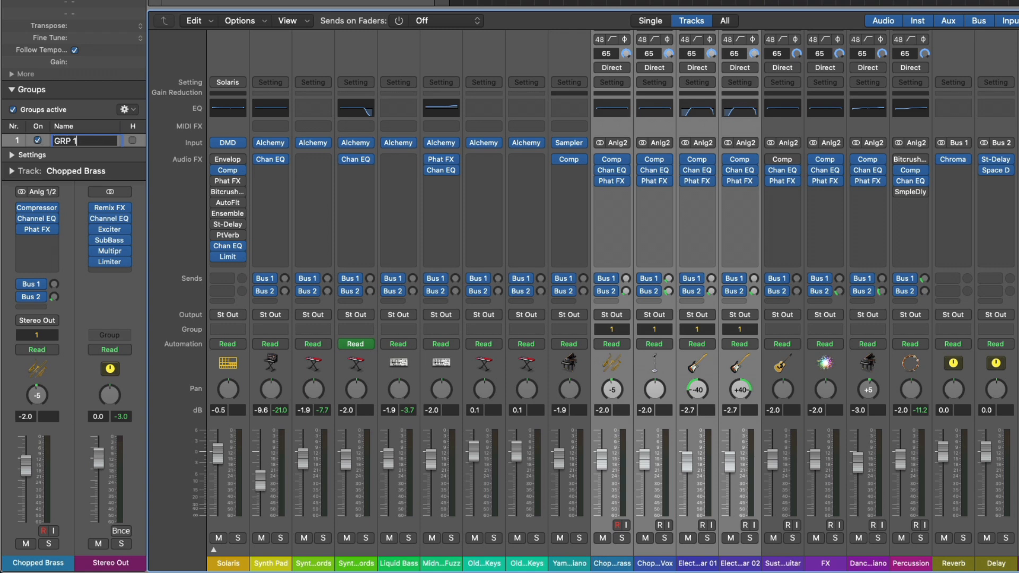
{"action": "left_click", "coordinate": [12, 110]}
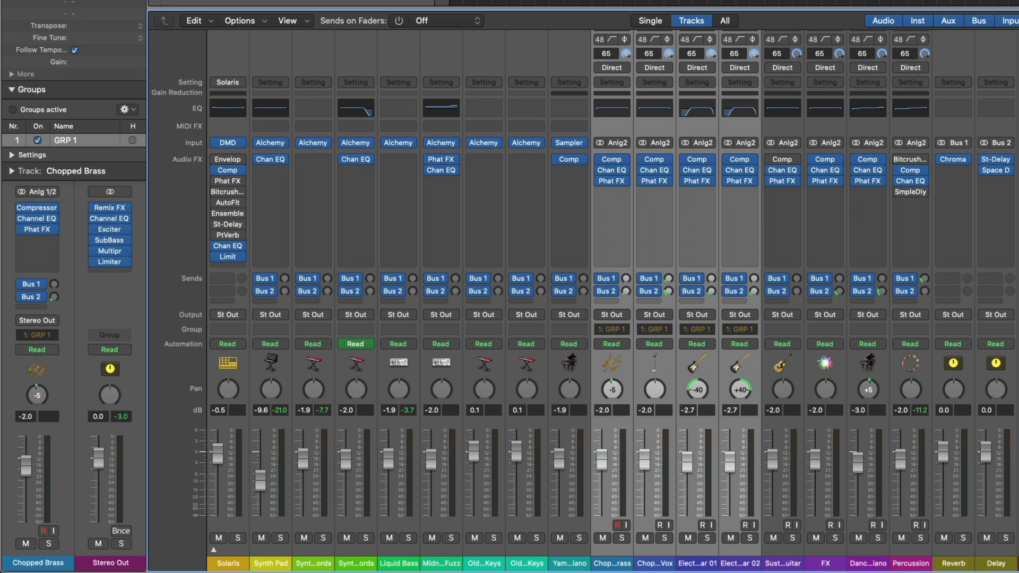
- Return to the tracks, mark Electric Guitar 02 hidden, then hide Logic and restore it
{"action": "left_click", "coordinate": [12, 110]}
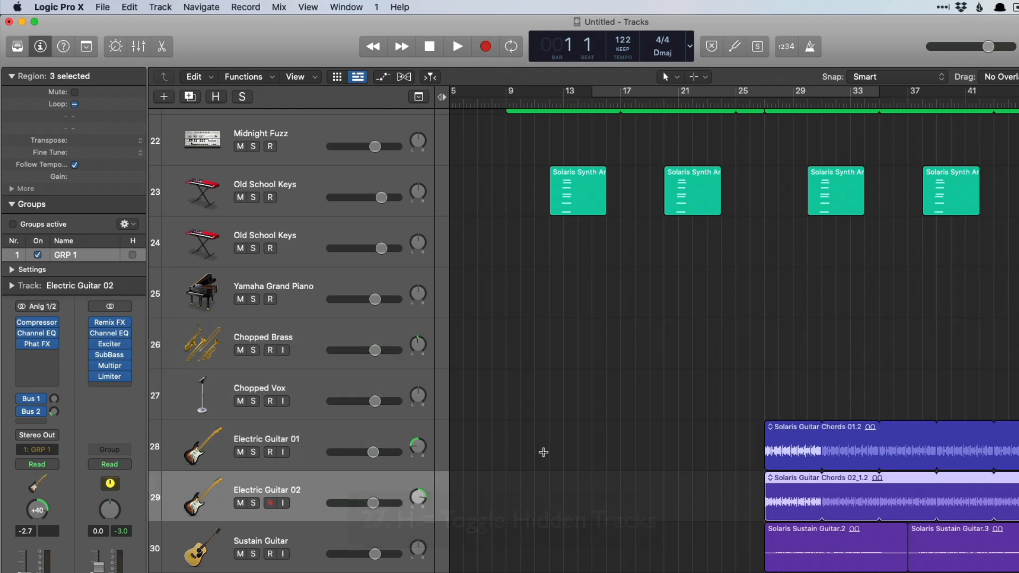
{"action": "key", "text": "ctrl+h"}
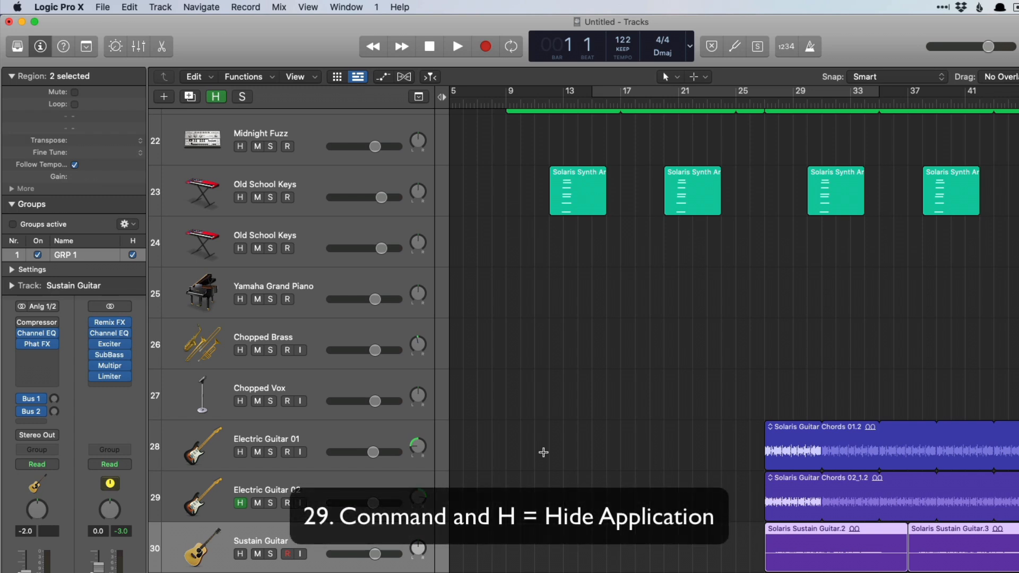
{"action": "key", "text": "cmd+h"}
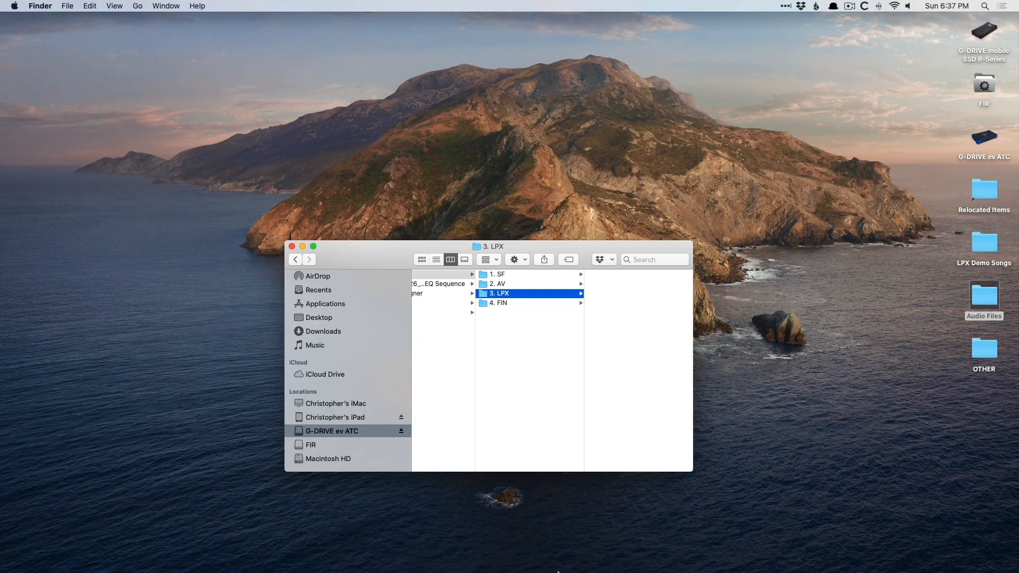
{"action": "left_click", "coordinate": [504, 553]}
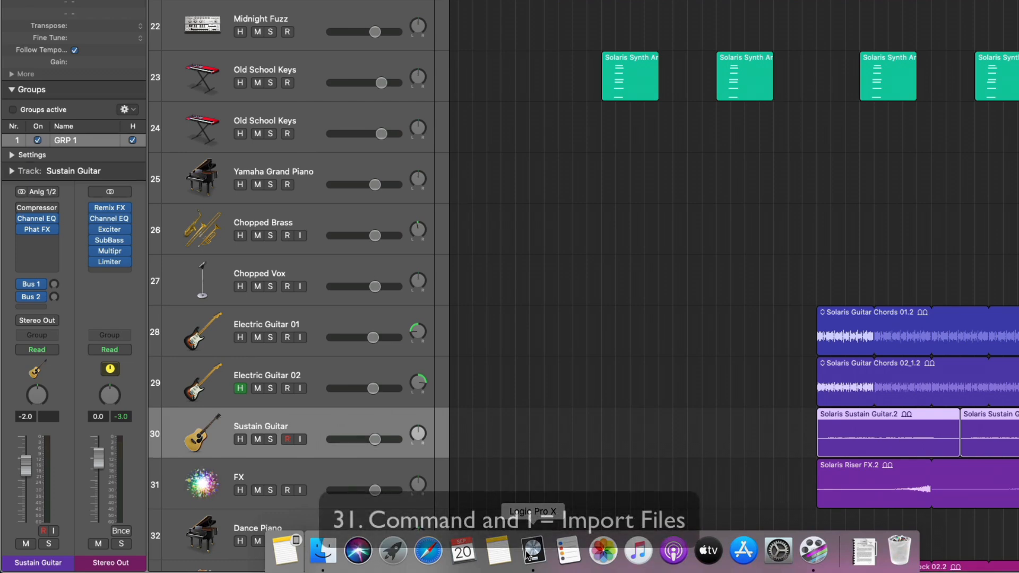
- Dismiss the Import dialog and join the first two Solaris Synth Arpeggio regions
{"action": "key", "text": "cmd+i"}
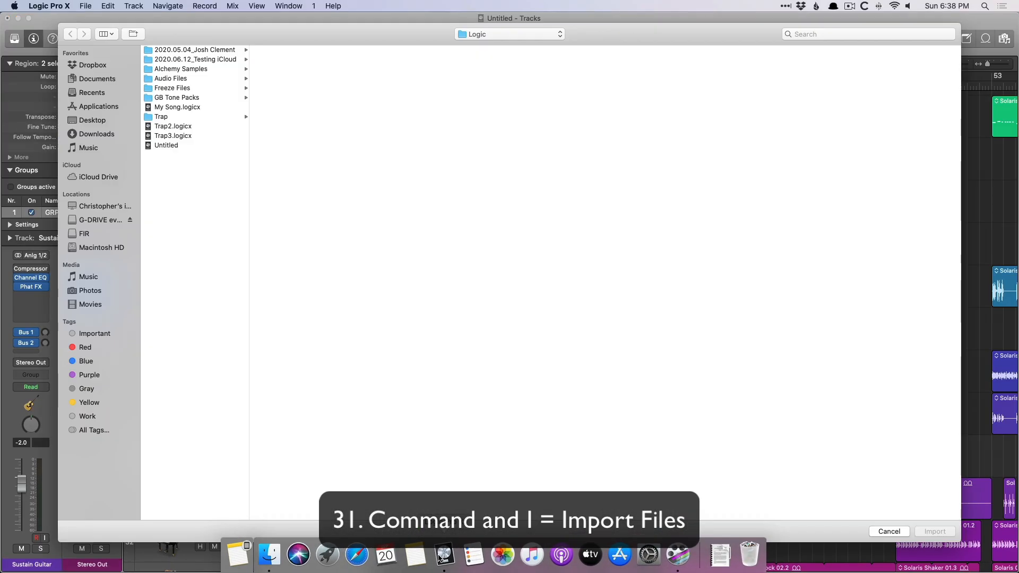
{"action": "left_click", "coordinate": [889, 531]}
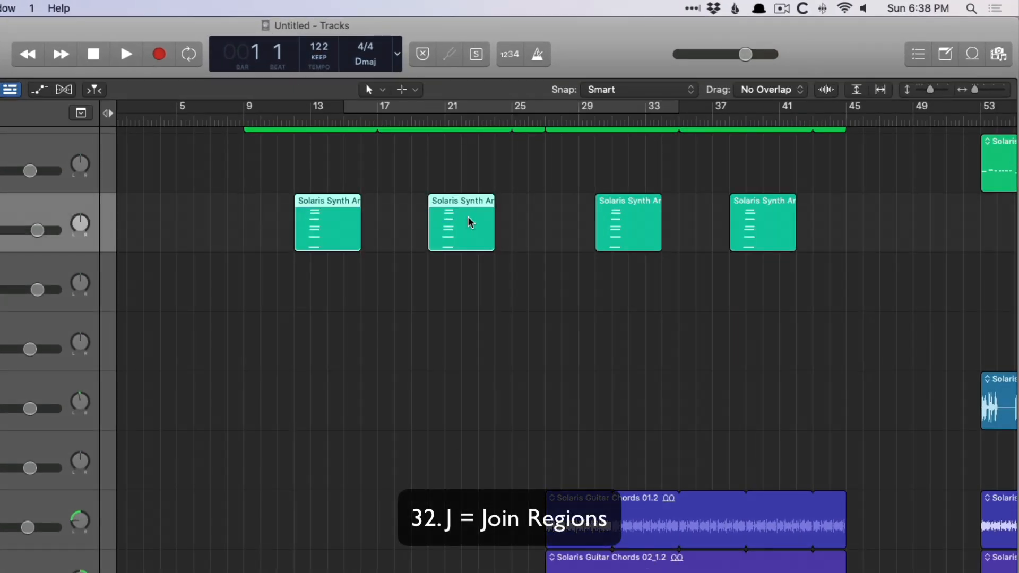
{"action": "key", "text": "j"}
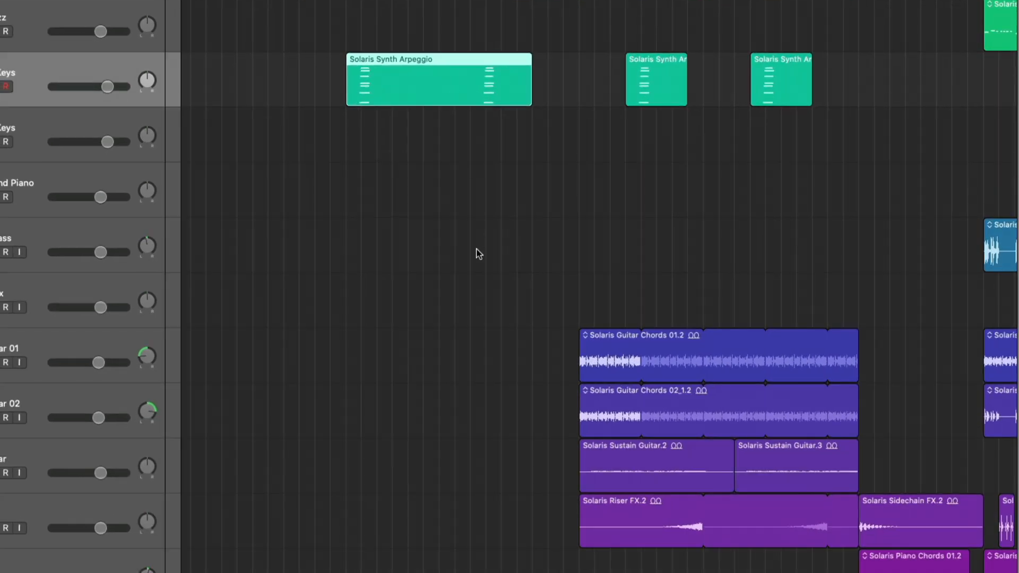
{"action": "scroll", "scroll_direction": "down", "scroll_amount": 3}
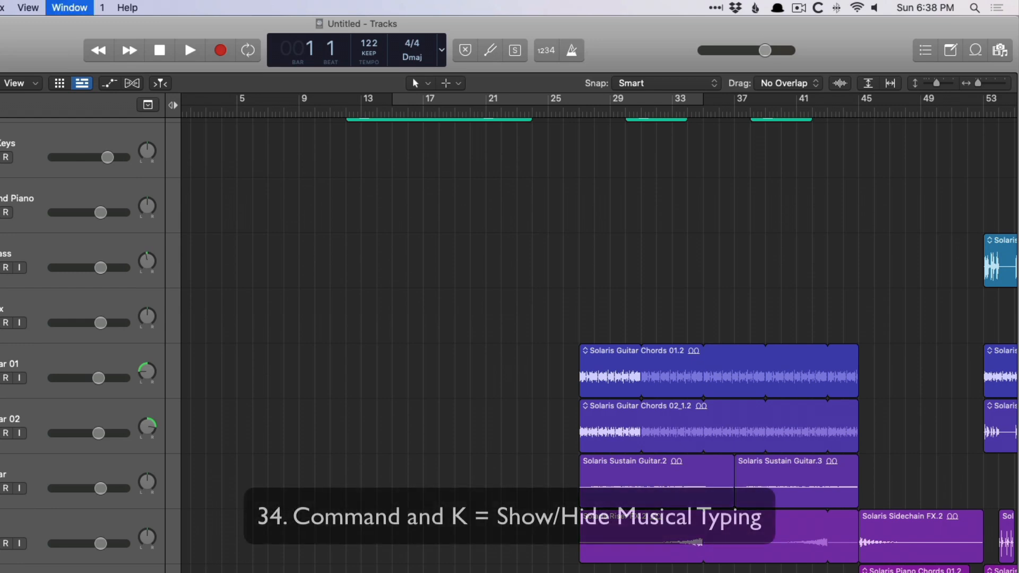
- Loop the Solaris Guitar Chords 01.2 region and close the Controller Assignments window
{"action": "key", "text": "cmd+k"}
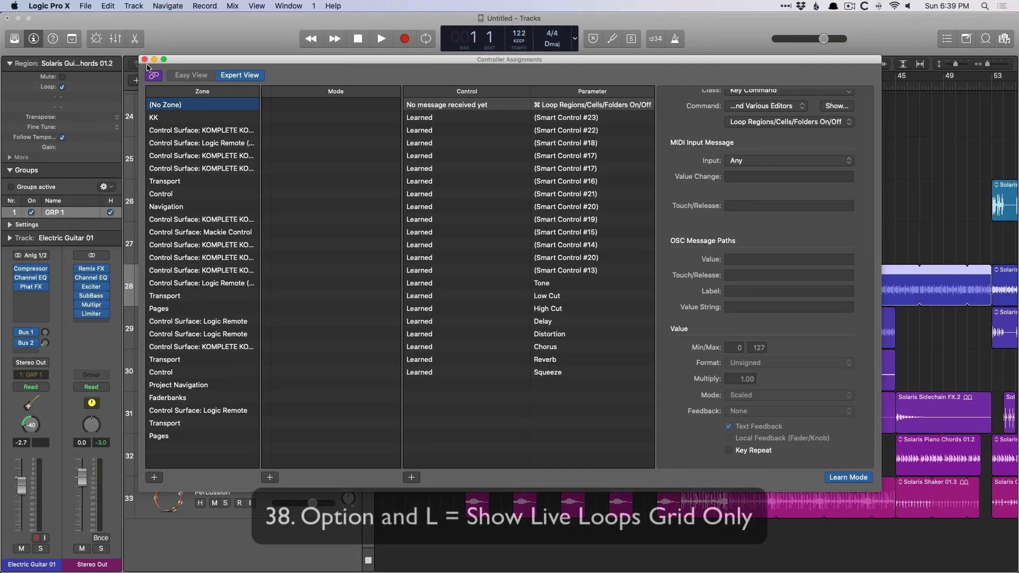
{"action": "left_click", "coordinate": [144, 59]}
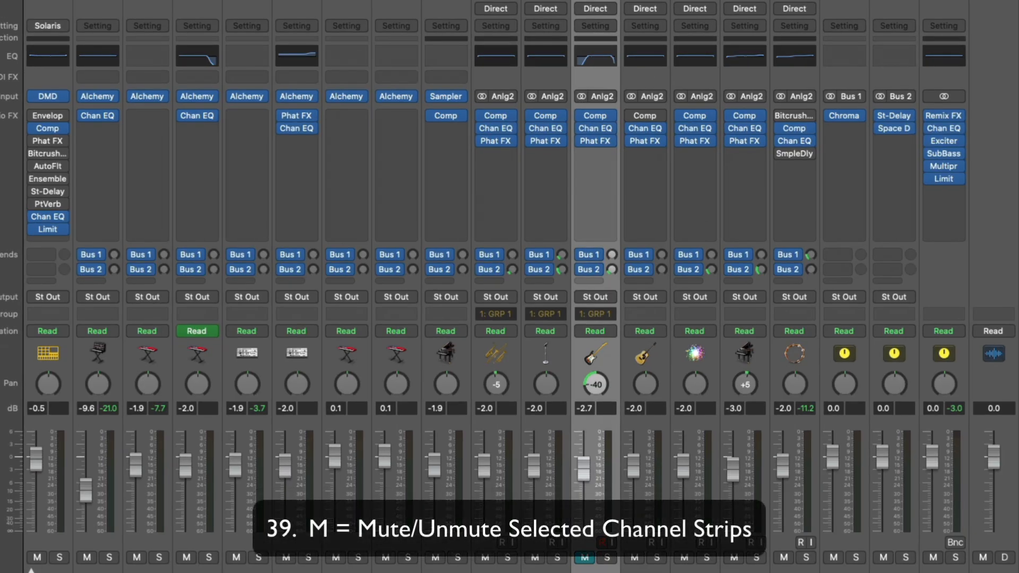
- Mute the Electric Guitar 01 channel strip and Sustain Guitar region, then toggle the Score Editor
{"action": "key", "text": "m"}
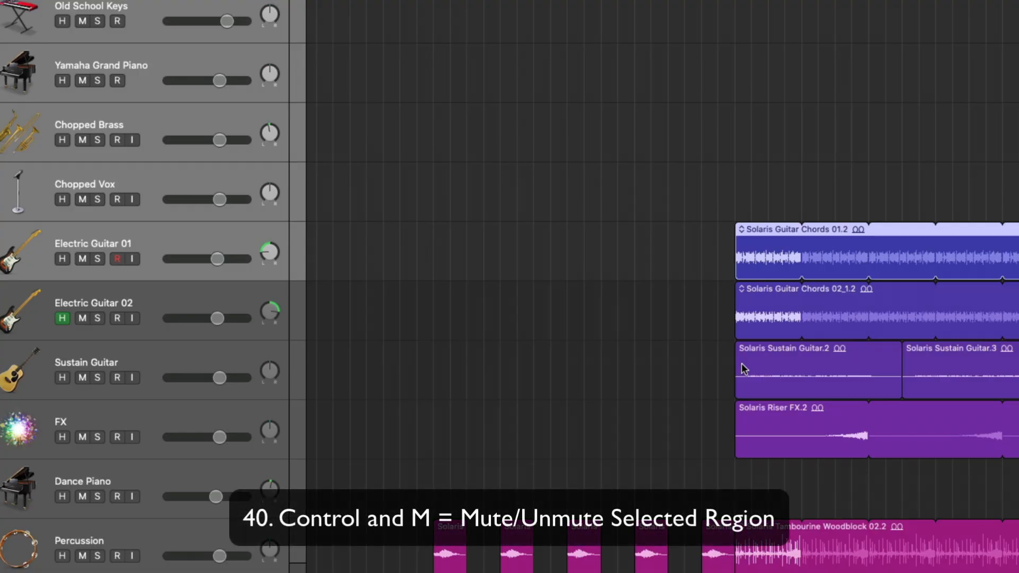
{"action": "key", "text": "ctrl+m"}
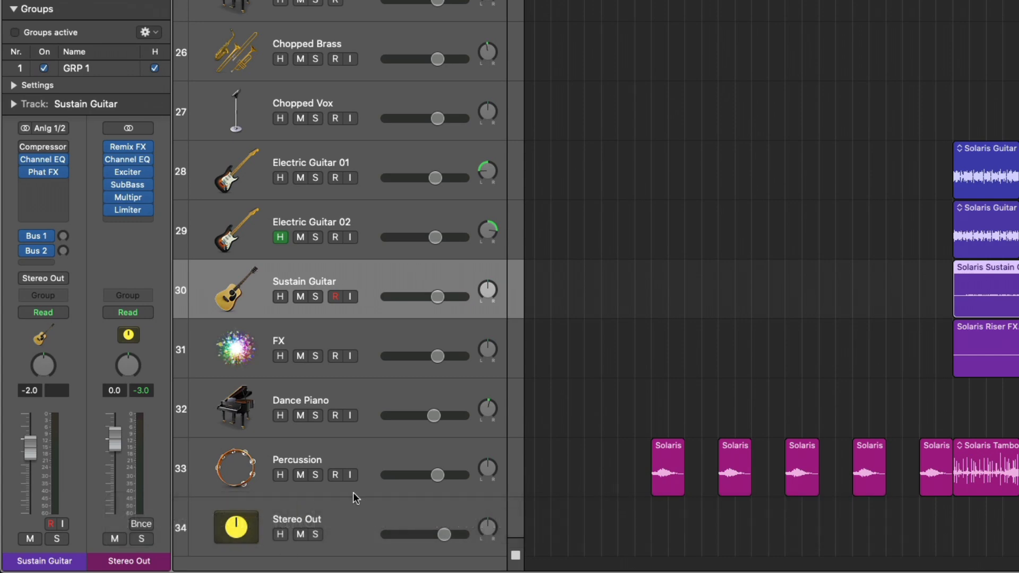
{"action": "scroll", "scroll_direction": "up", "scroll_amount": 3}
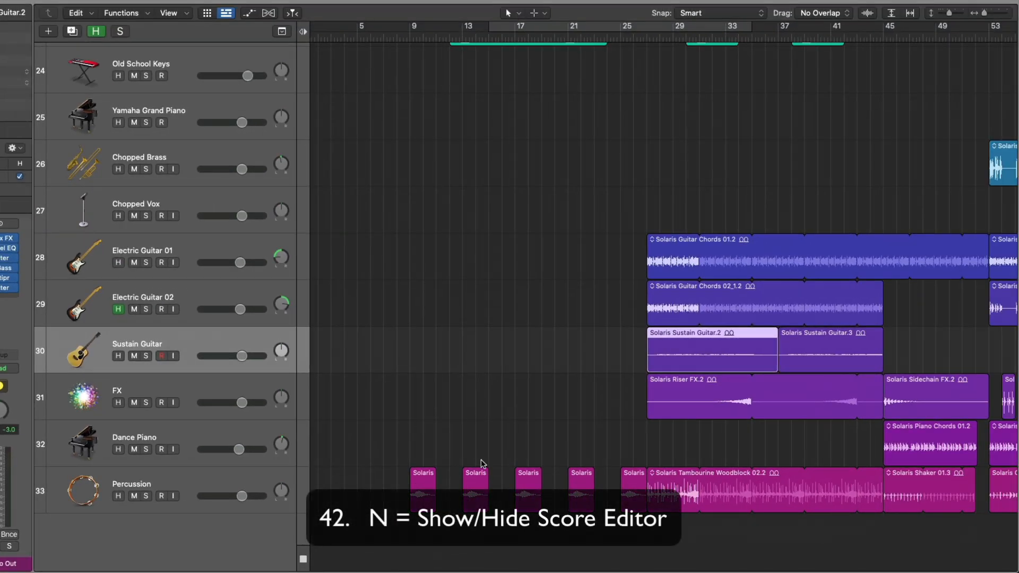
{"action": "key", "text": "n"}
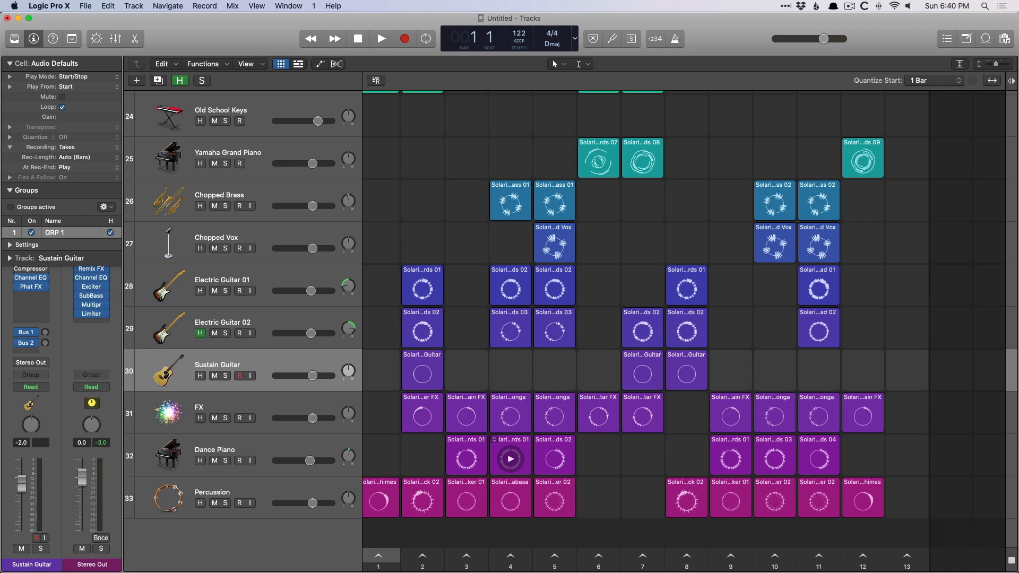
- Hide the Live Loops grid and cancel the movie browser to return to the tracks area
{"action": "left_click", "coordinate": [298, 64]}
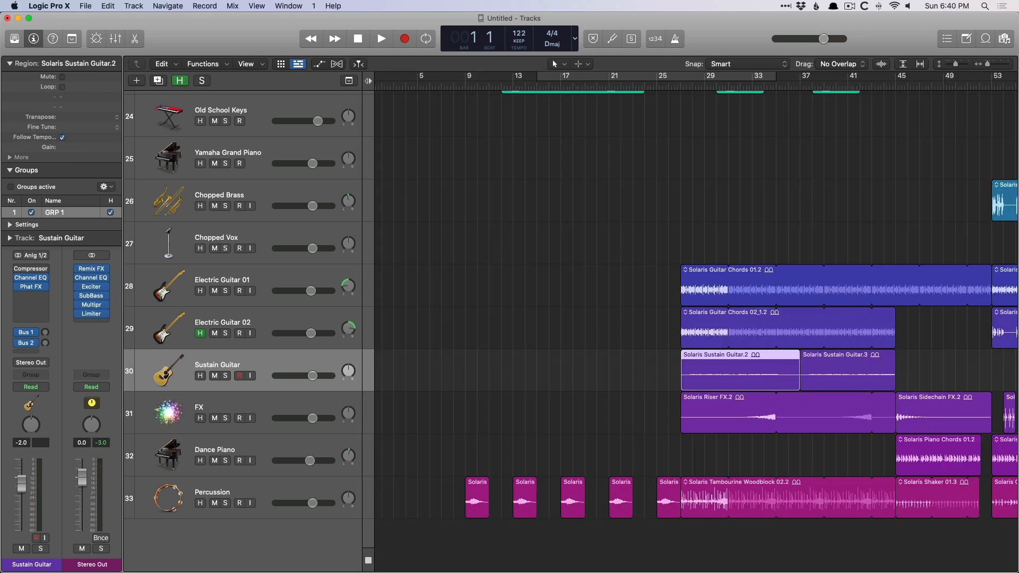
{"action": "key", "text": "o"}
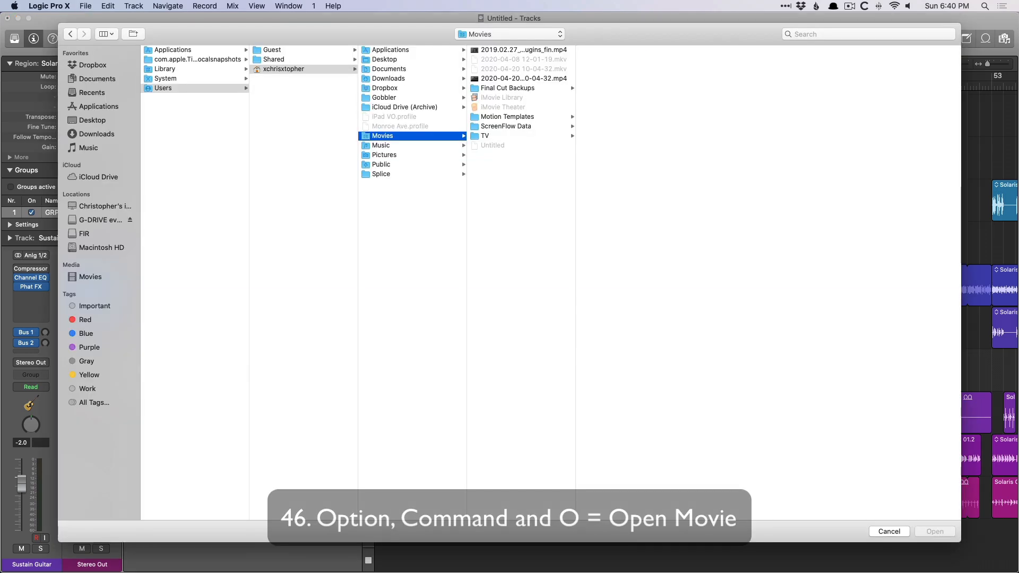
{"action": "left_click", "coordinate": [888, 531]}
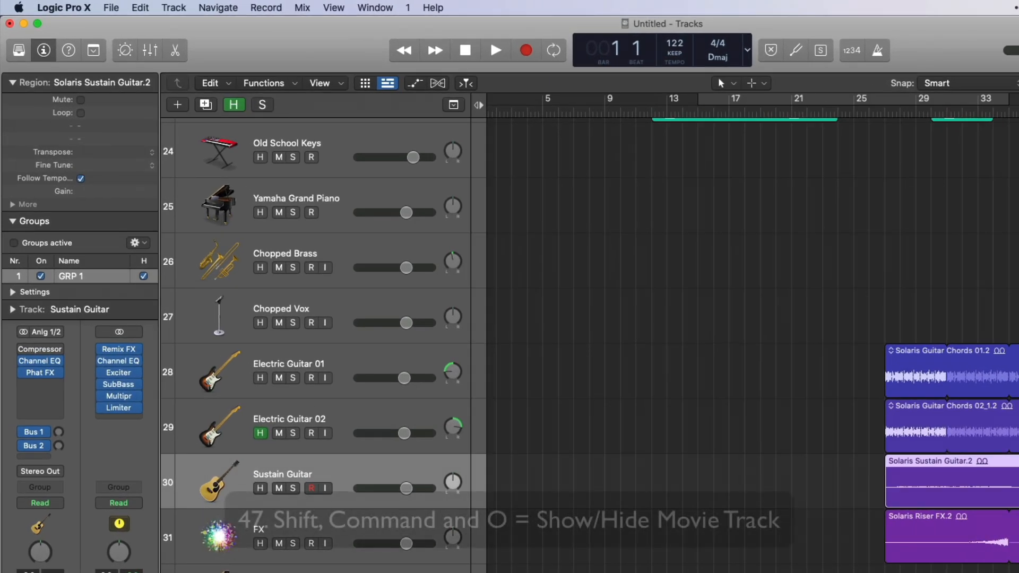
{"action": "left_click", "coordinate": [452, 104]}
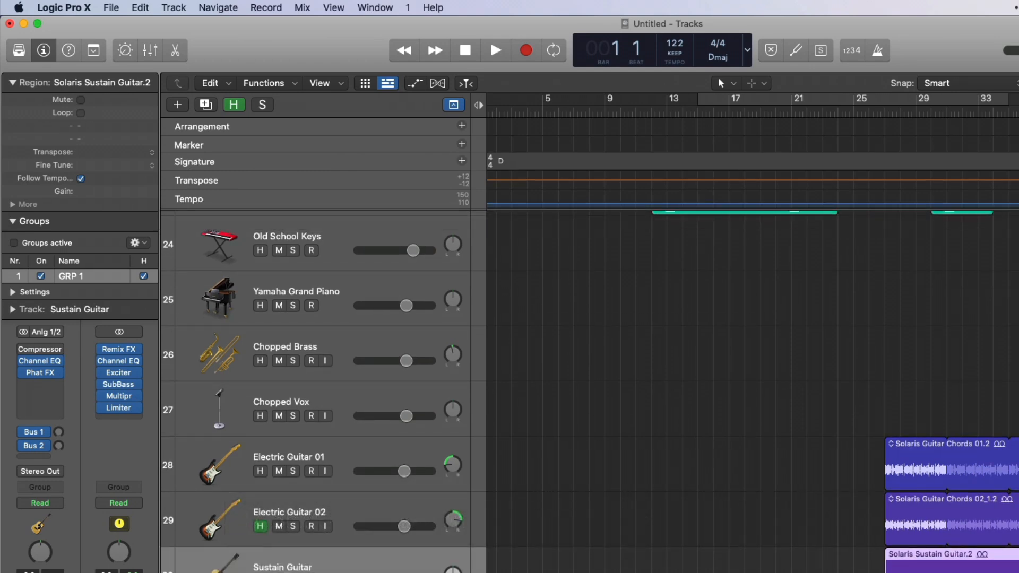
- Toggle the Piano Roll, reopen it, and quantize the Solaris Synth Arpeggio notes to 1/4 Note
{"action": "key", "text": "p"}
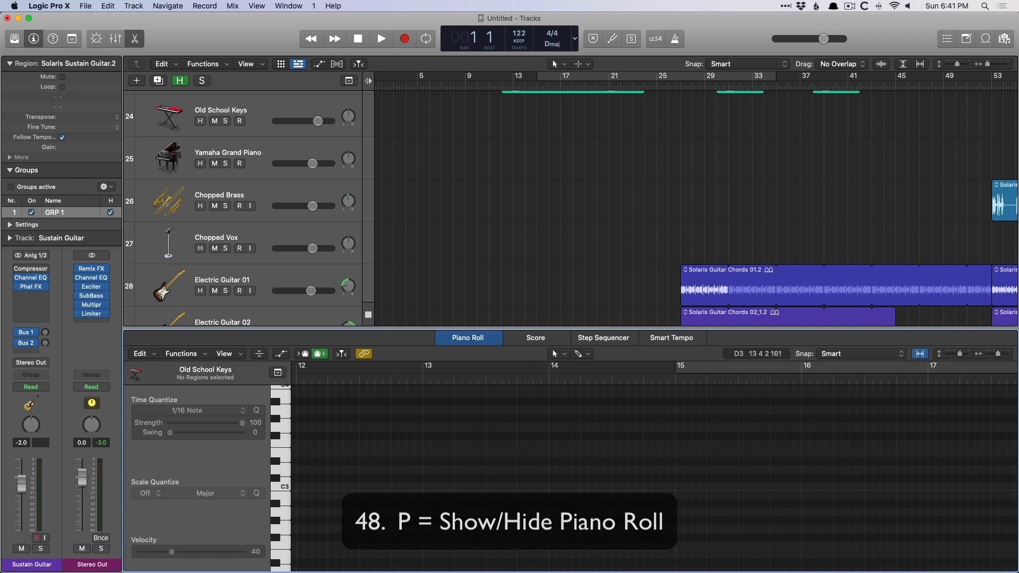
{"action": "key", "text": "p"}
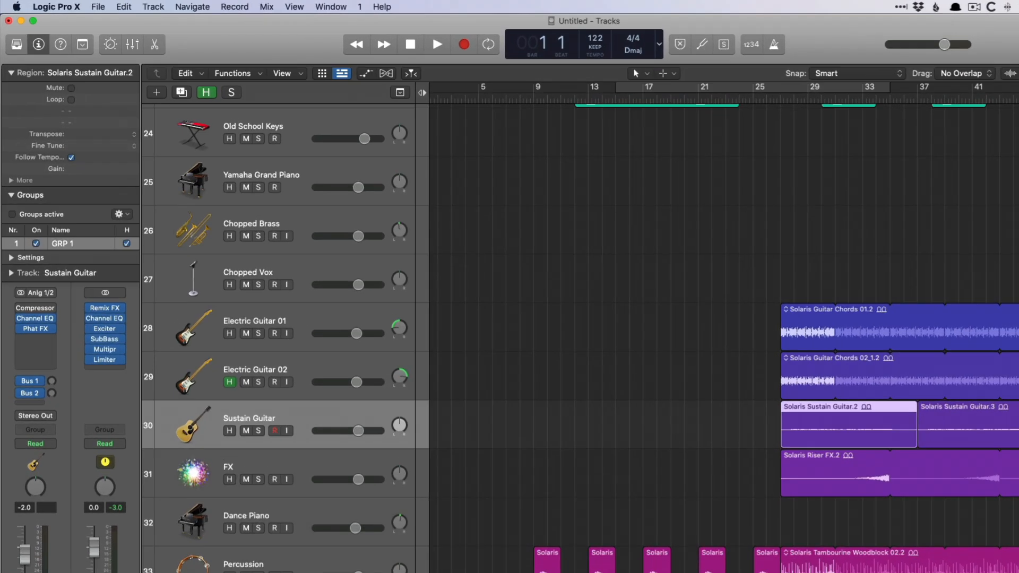
{"action": "key", "text": "shift+option+p"}
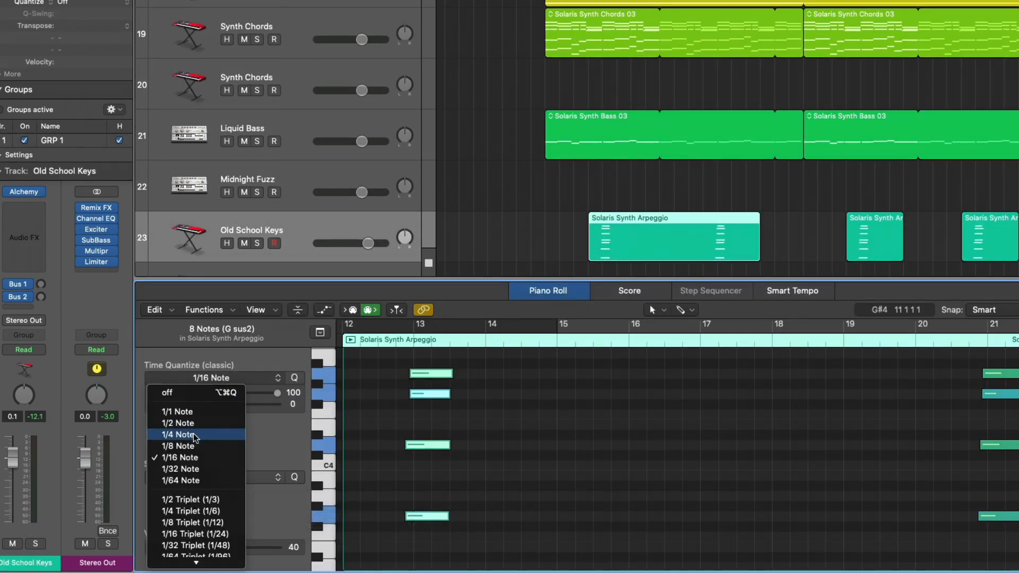
{"action": "left_click", "coordinate": [178, 434]}
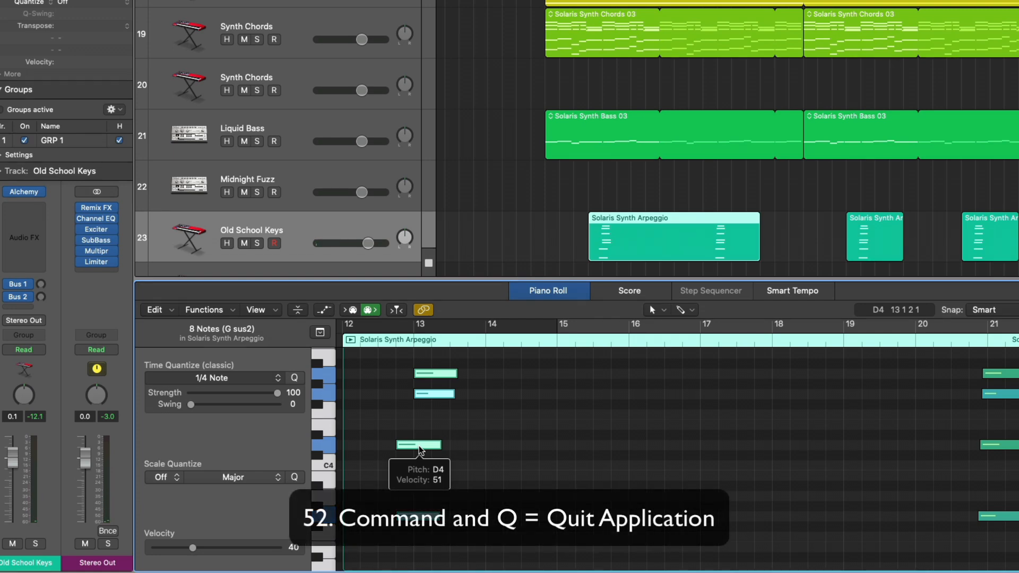
- Cancel quitting to keep the project open, then create the empty audio track Audio 9
{"action": "key", "text": "cmd+q"}
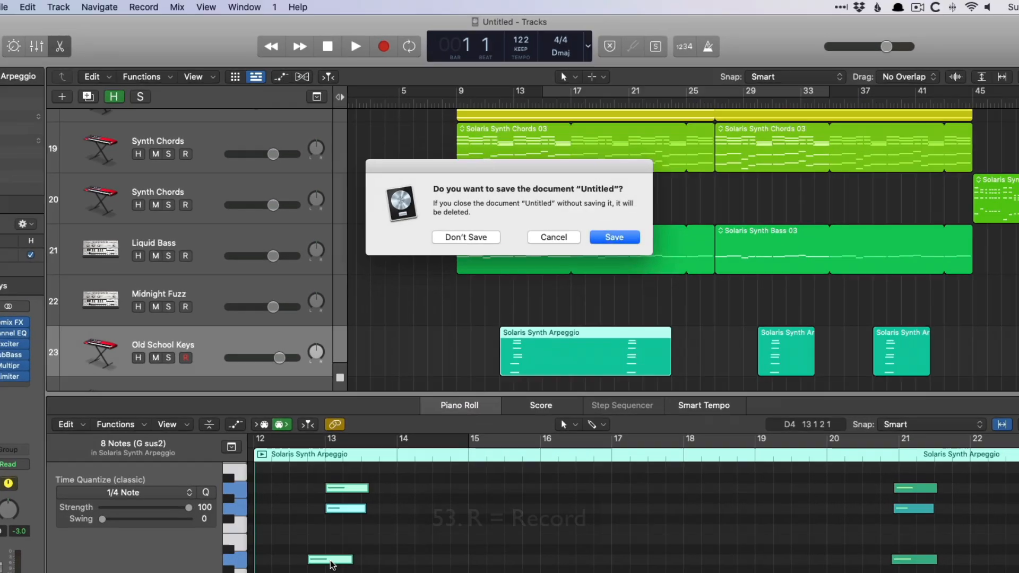
{"action": "left_click", "coordinate": [465, 237]}
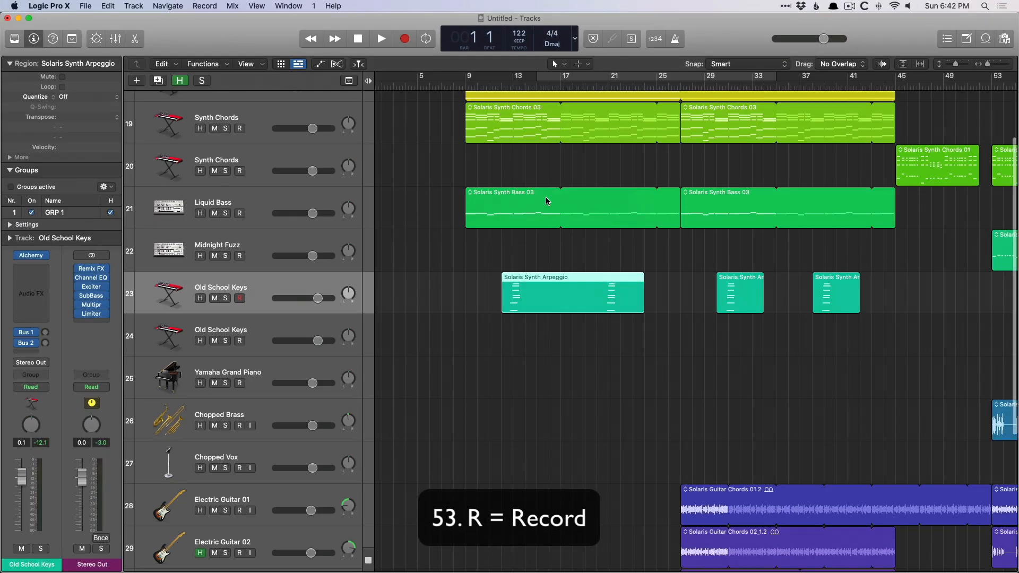
{"action": "scroll", "scroll_direction": "down", "scroll_amount": 3}
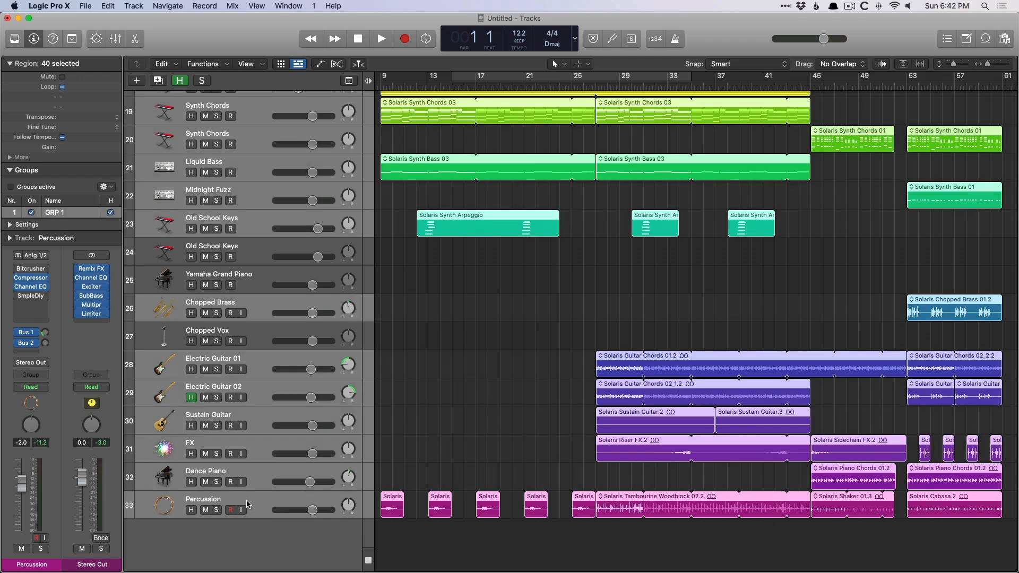
{"action": "left_click", "coordinate": [136, 80]}
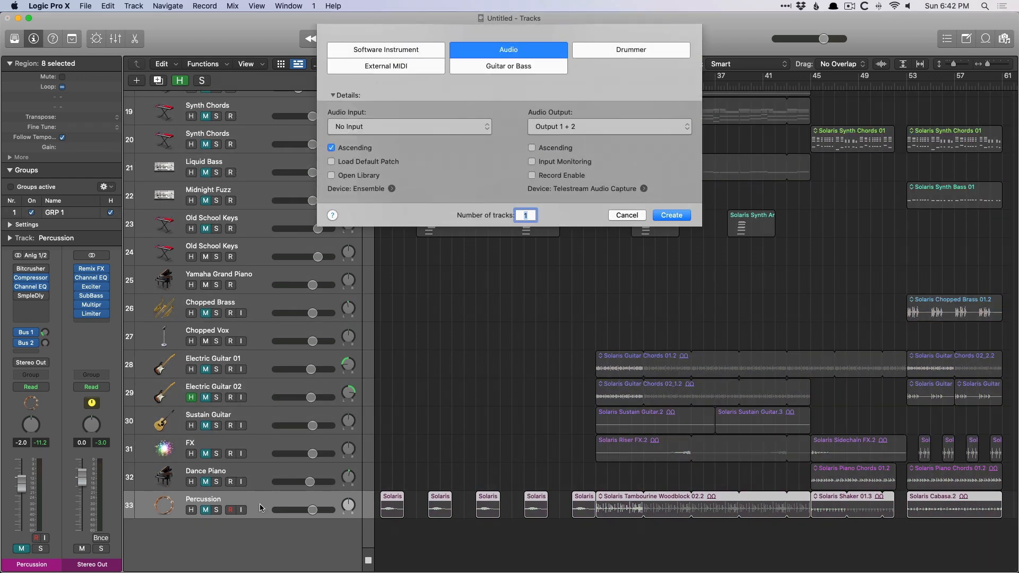
{"action": "left_click", "coordinate": [669, 215]}
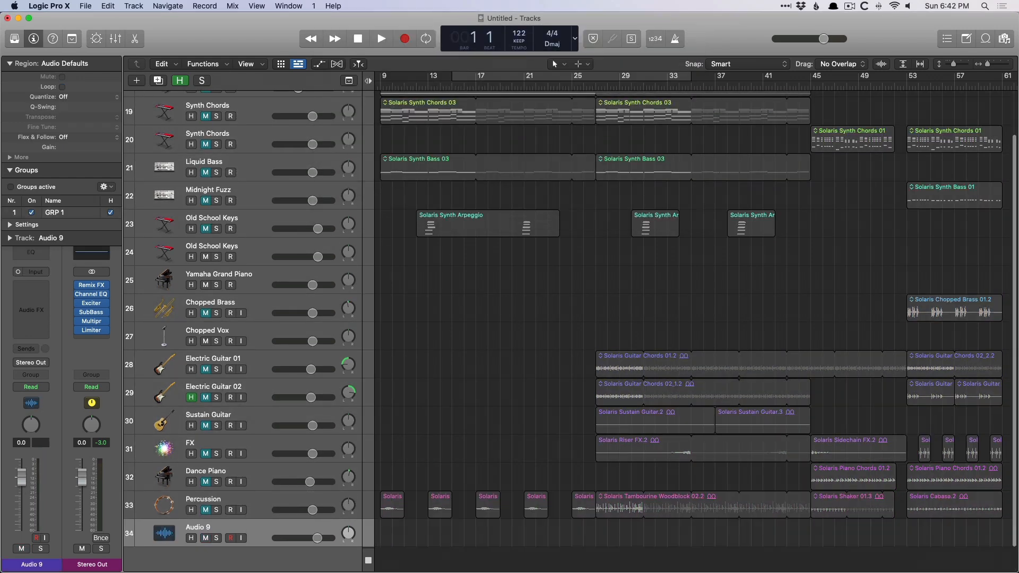
{"action": "left_click", "coordinate": [31, 272]}
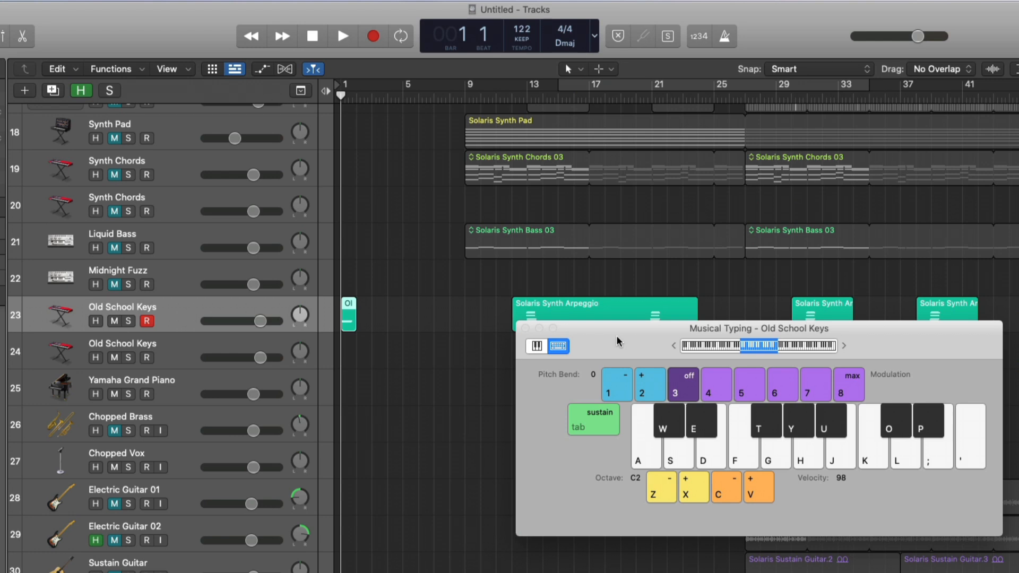
{"action": "mouse_move", "coordinate": [568, 336]}
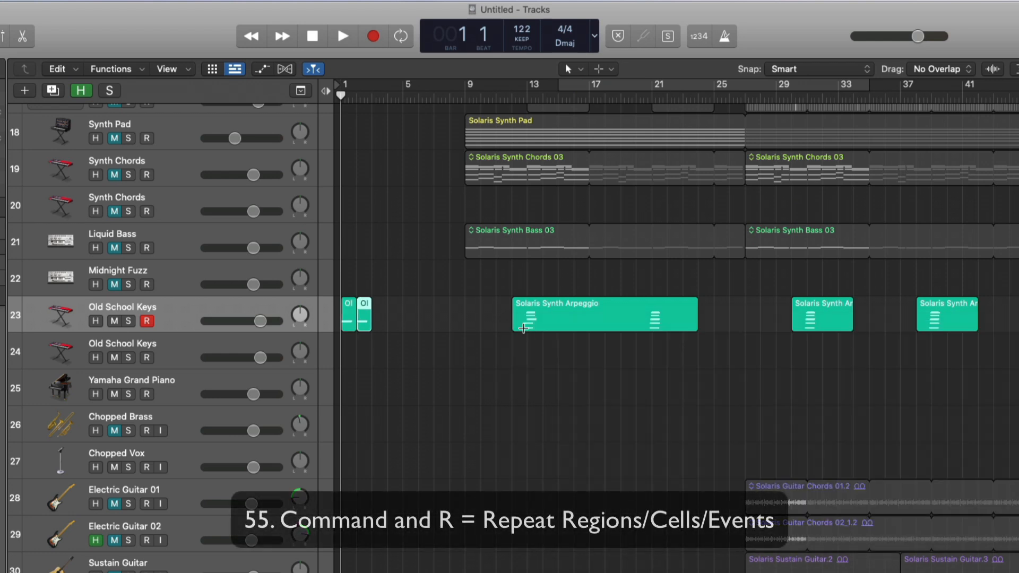
- Repeat the Old School Keys region to five copies and open the Solaris Synth Arpeggio notes
{"action": "key", "text": "cmd+r"}
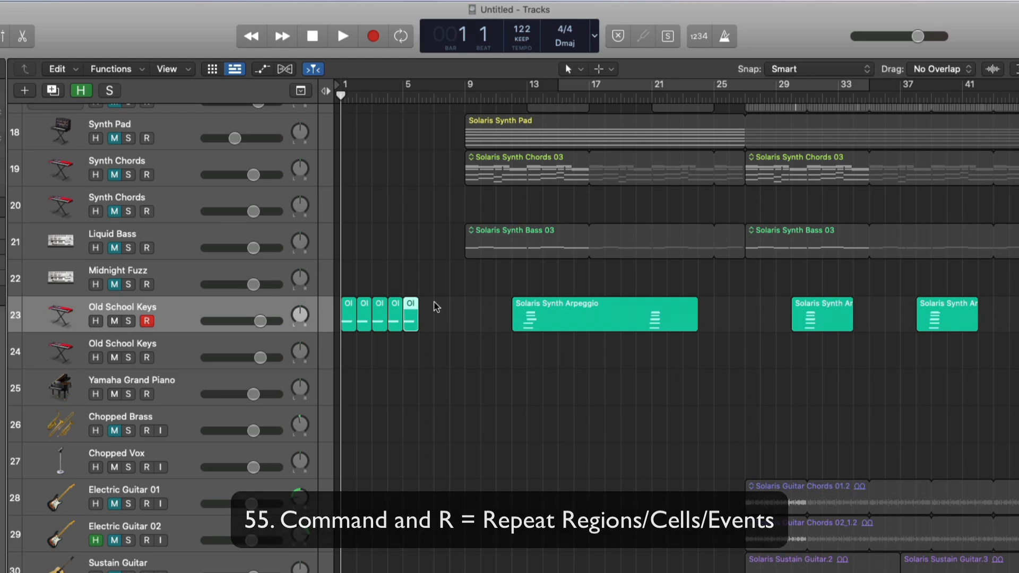
{"action": "double_click", "coordinate": [605, 314]}
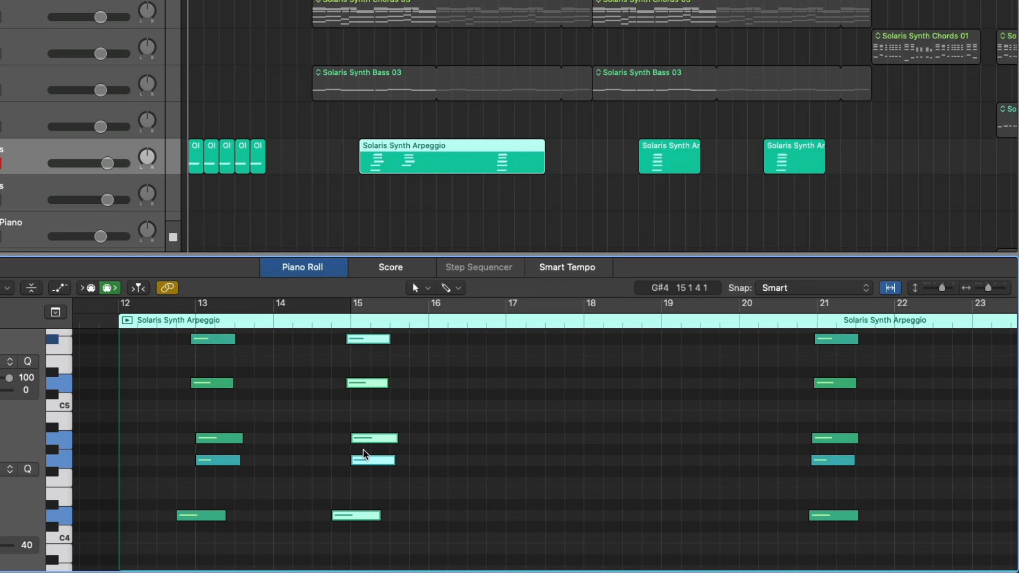
{"action": "mouse_move", "coordinate": [289, 509]}
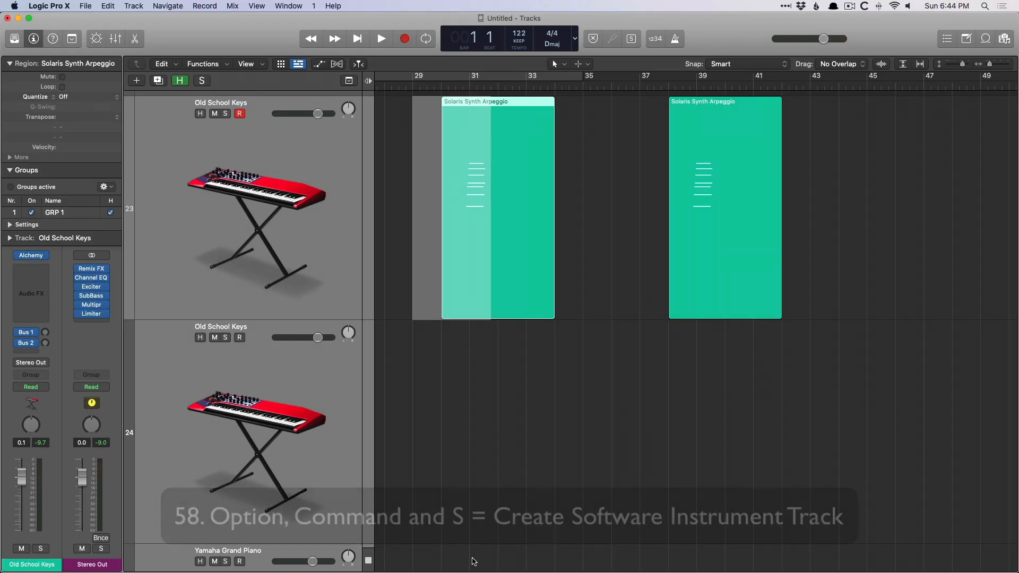
- Create the empty software instrument track Inst 25 below Old School Keys with Option-Command-S
{"action": "key", "text": "cmd+option+s"}
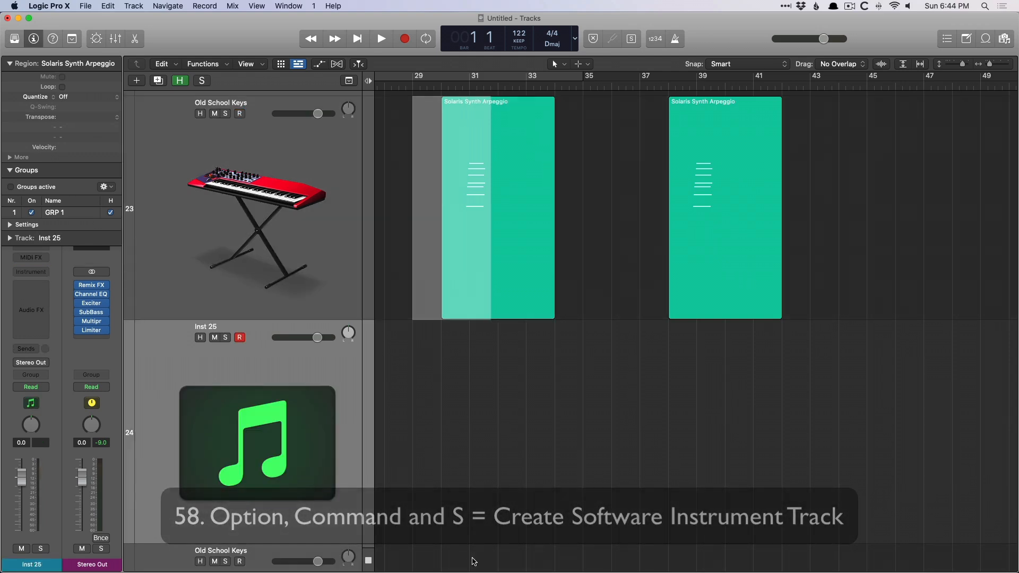
{"action": "key", "text": "t"}
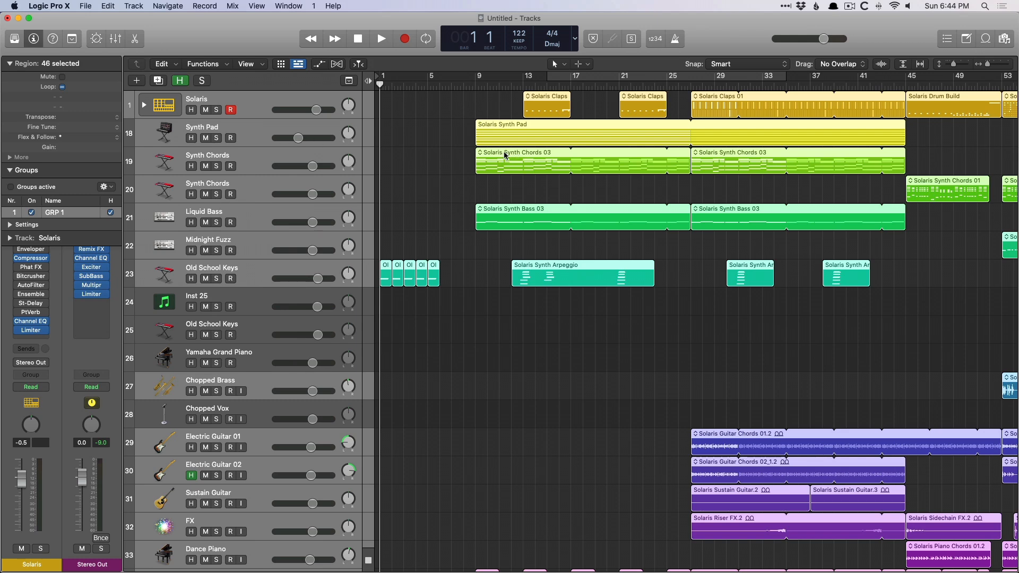
- Cut Solaris Synth Chords 03 at bar 11, choosing Split for notes crossing the cut
{"action": "double_click", "coordinate": [520, 162]}
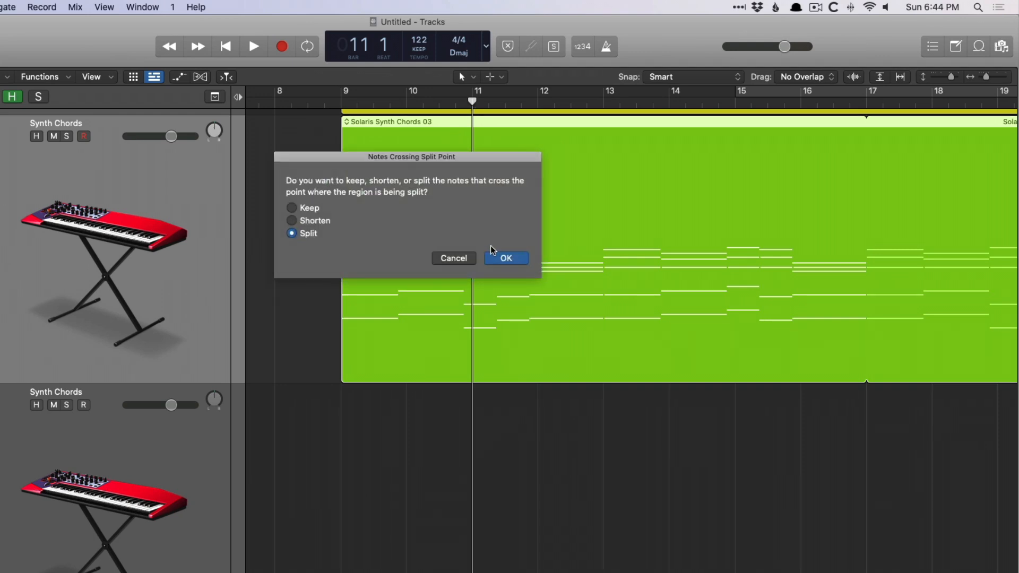
{"action": "left_click", "coordinate": [506, 258]}
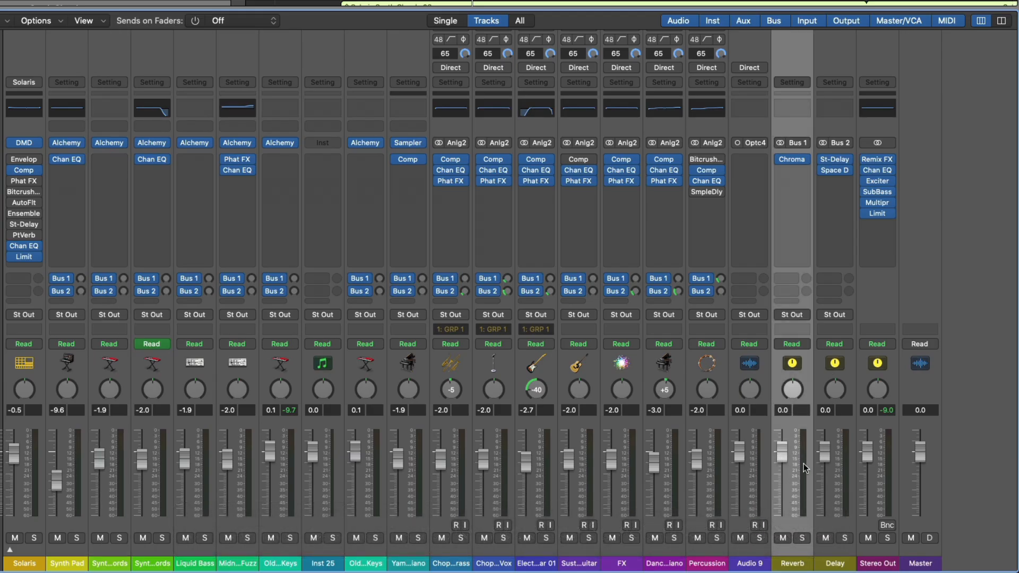
{"action": "mouse_move", "coordinate": [803, 468]}
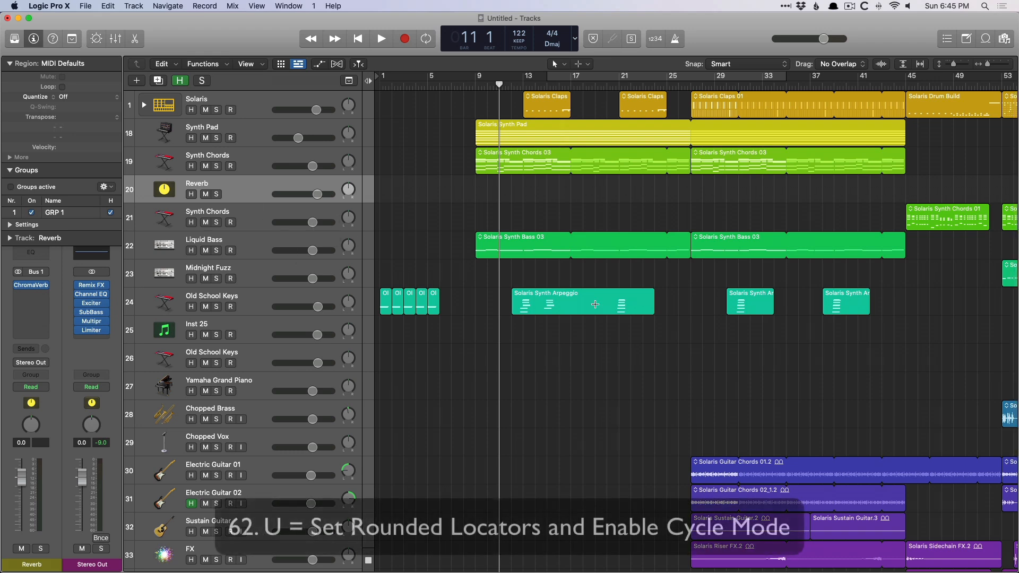
{"action": "mouse_move", "coordinate": [562, 298]}
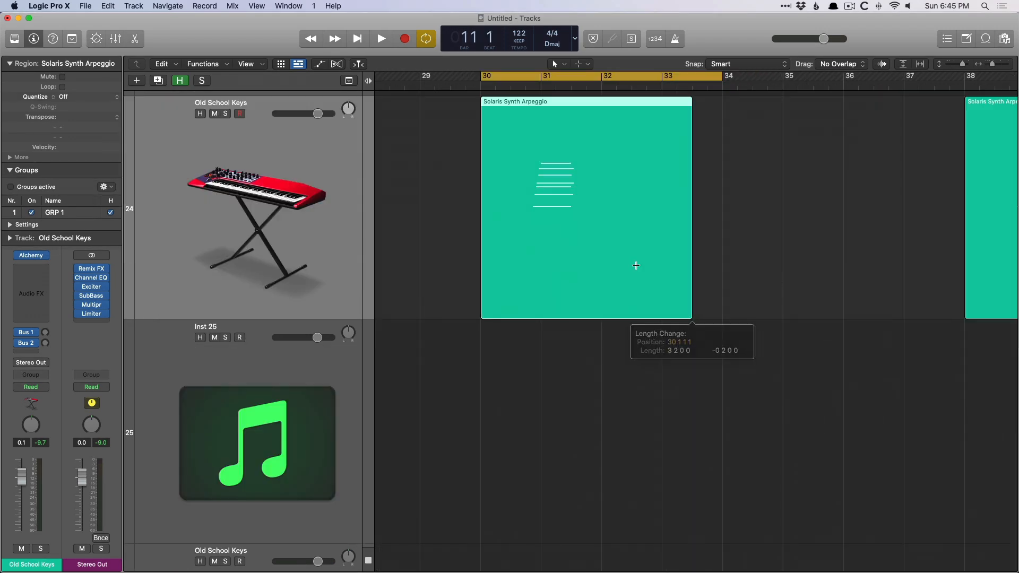
- Move the cycle range and select the Old School Keys regions through the later arpeggio
{"action": "left_click_drag", "start_coordinate": [426, 76], "coordinate": [397, 76]}
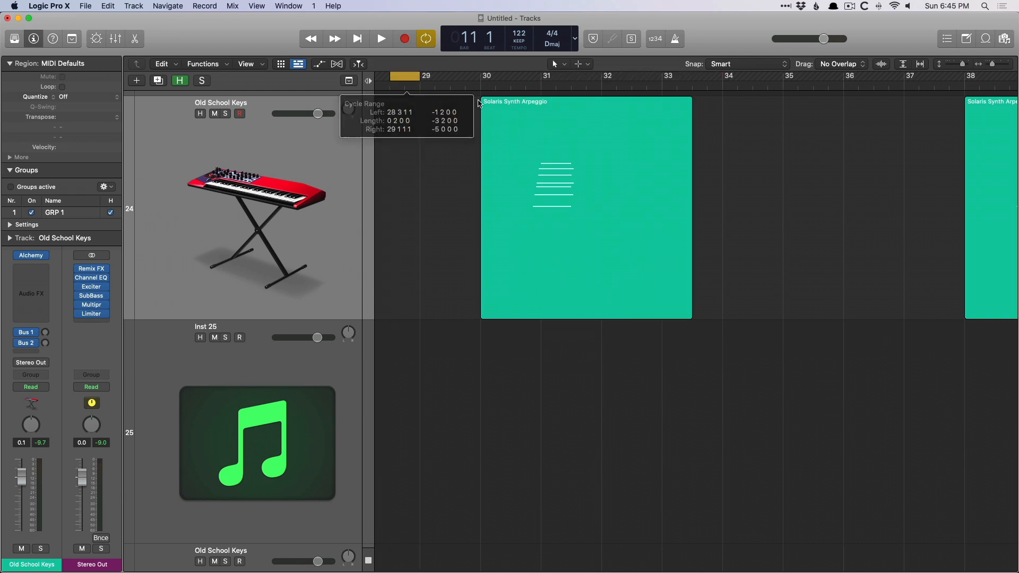
{"action": "left_click", "coordinate": [582, 147]}
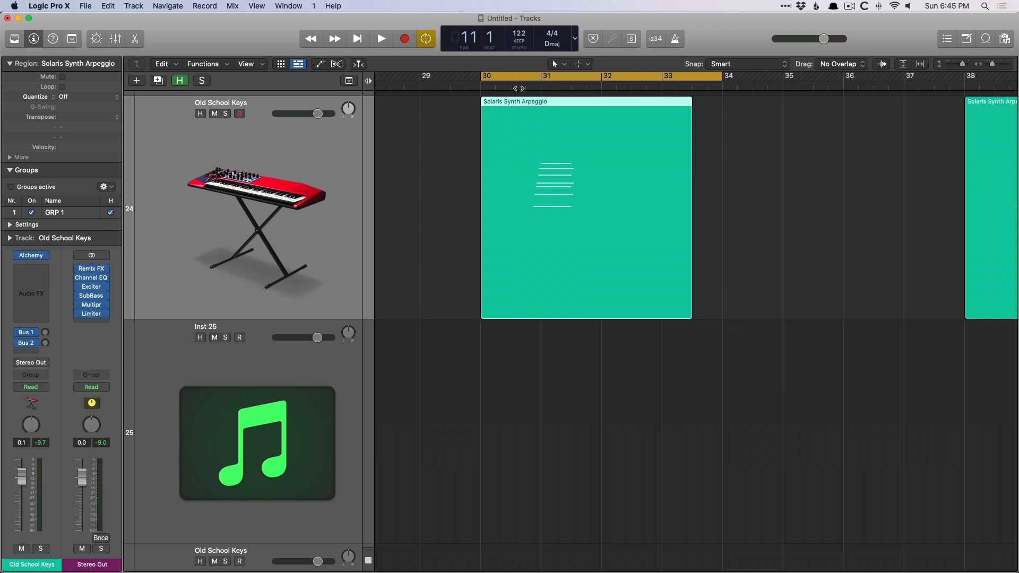
{"action": "key", "text": "cmd+u"}
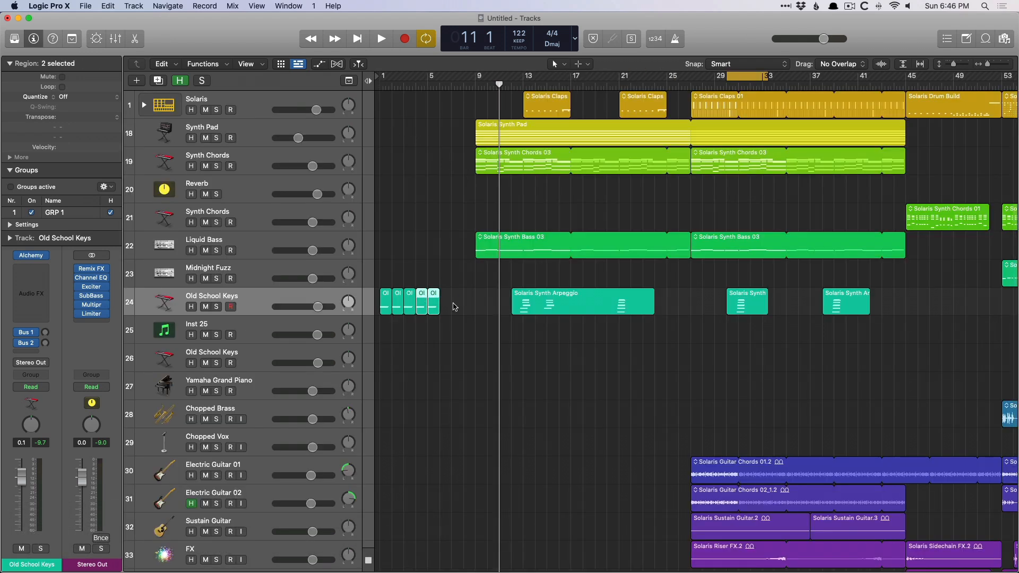
{"action": "left_click", "coordinate": [746, 301]}
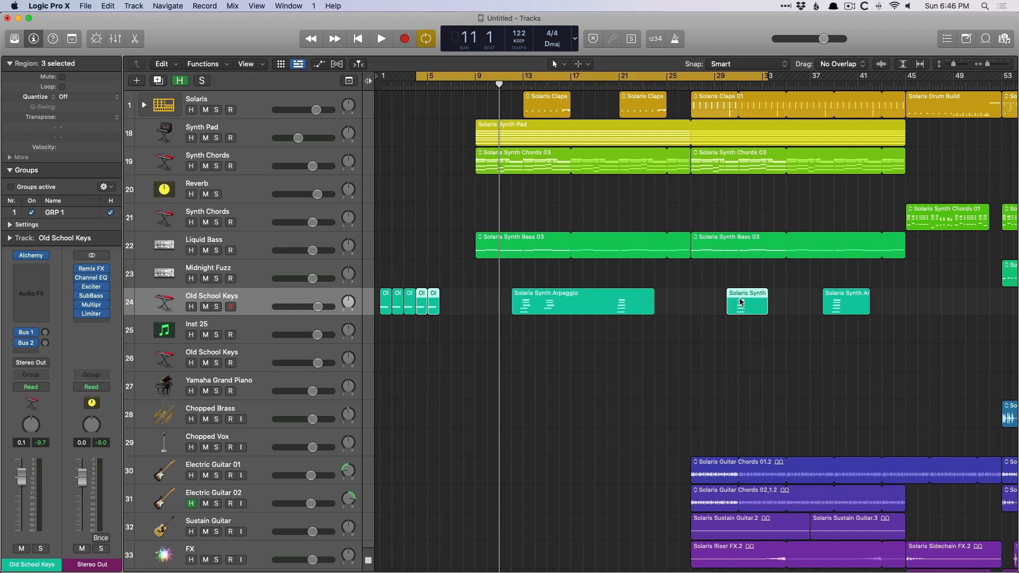
{"action": "left_click", "coordinate": [90, 277]}
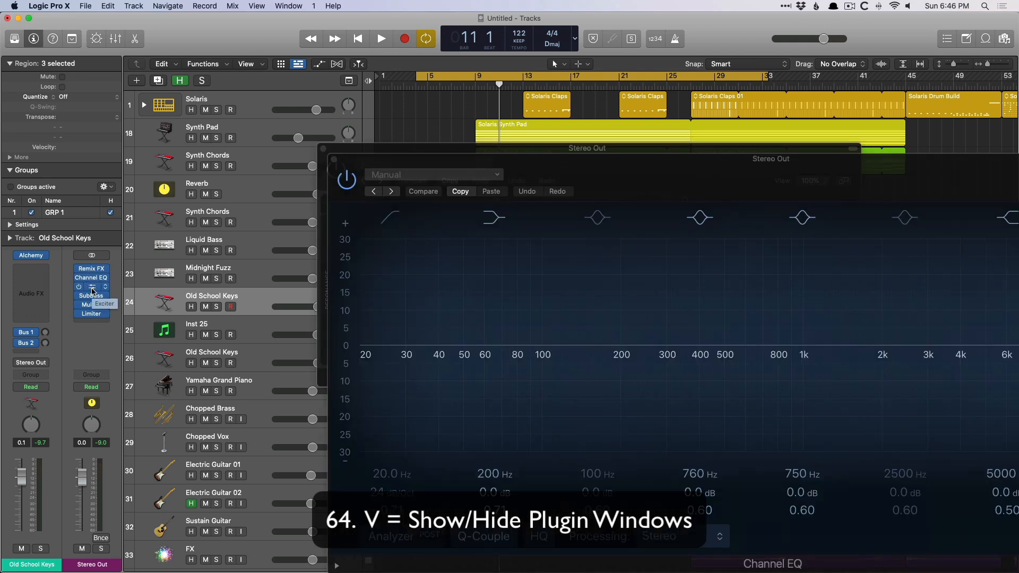
{"action": "left_click", "coordinate": [90, 287]}
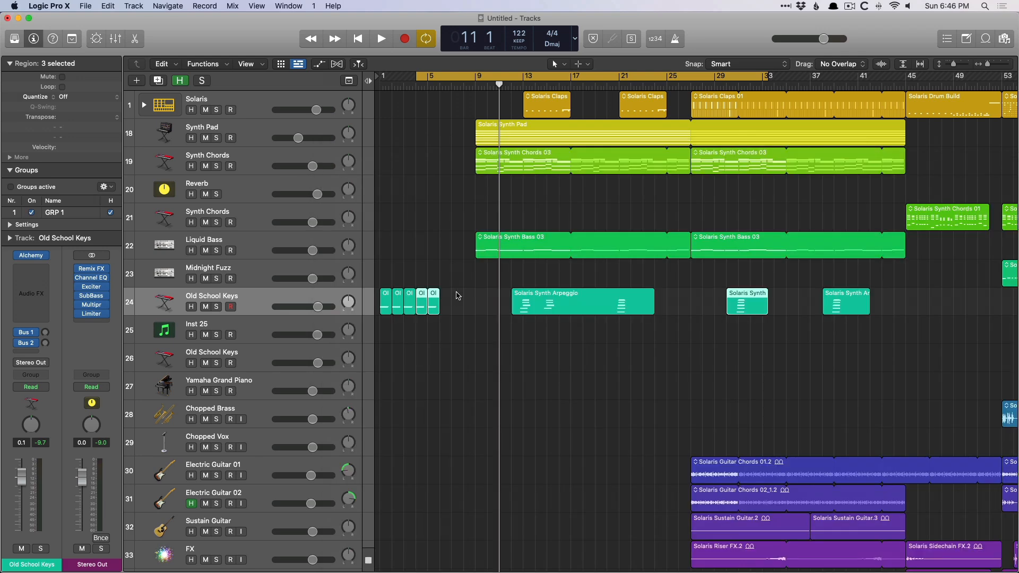
{"action": "key", "text": "cmd+v"}
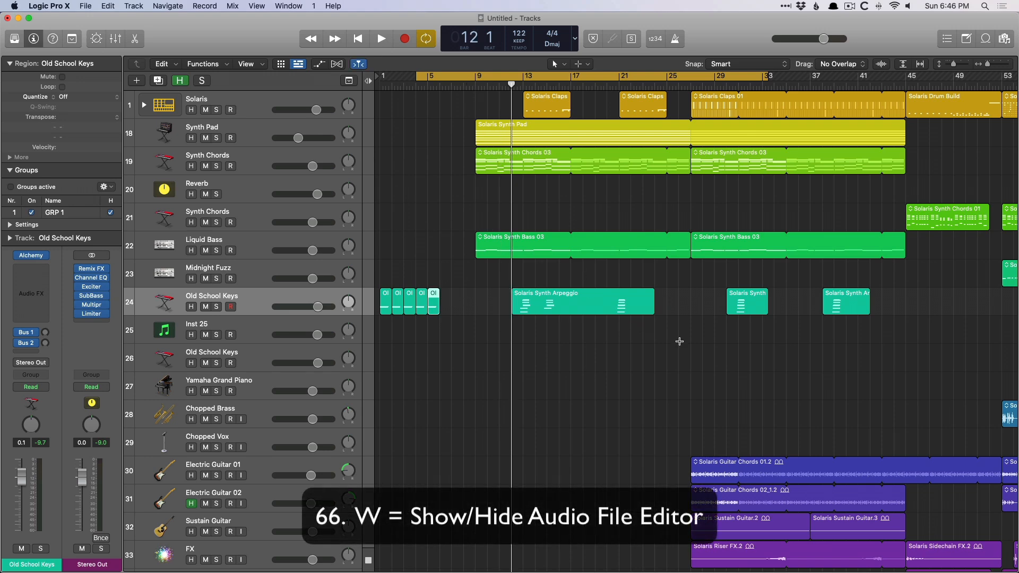
- Open a Finder window and browse the G-DRIVE ev ATC drive to the 3. LPX folder
{"action": "key", "text": "w"}
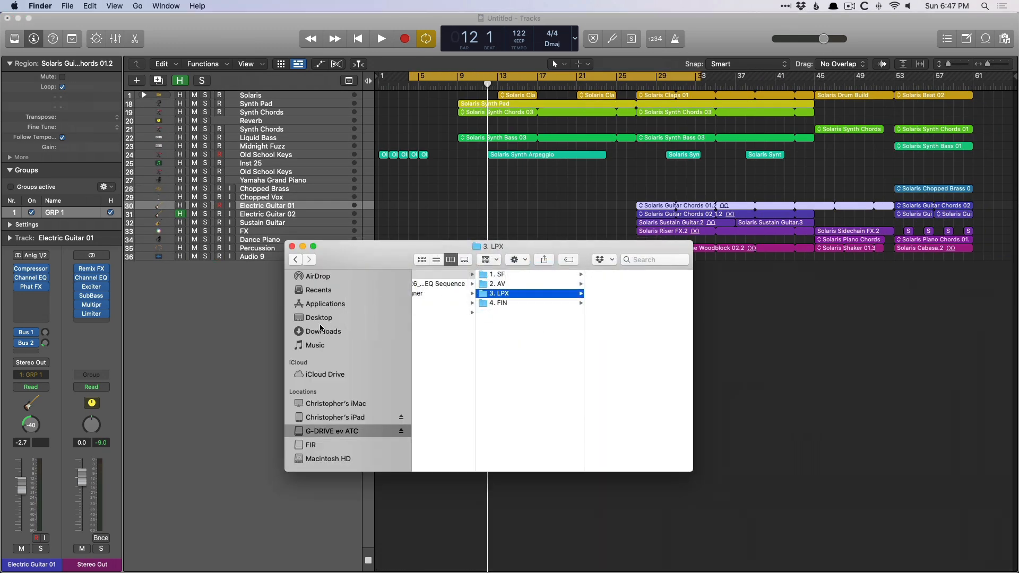
{"action": "left_click", "coordinate": [318, 318]}
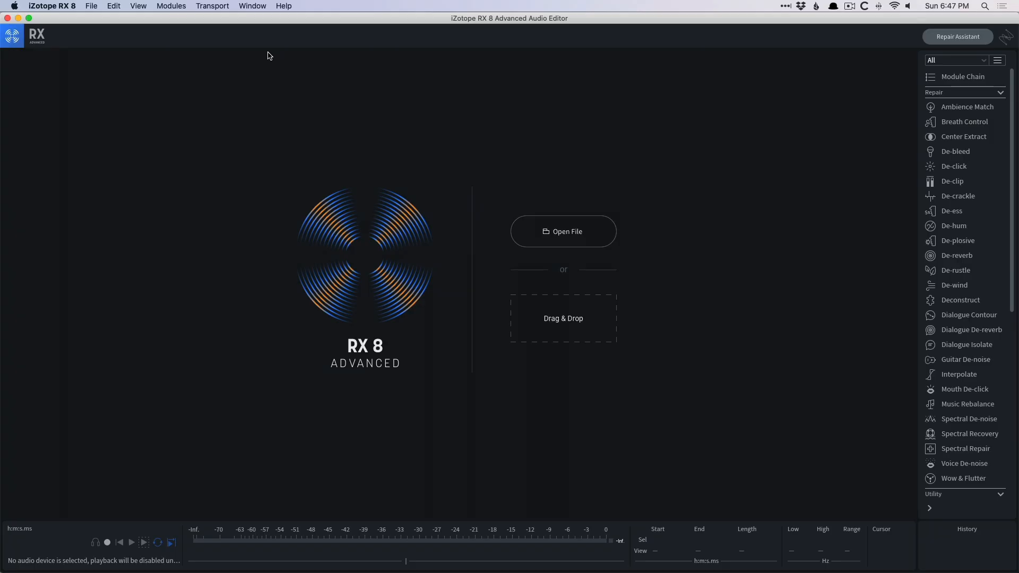
- Bring the _BEN.aif recording into view in iZotope RX 8
{"action": "left_click", "coordinate": [563, 231]}
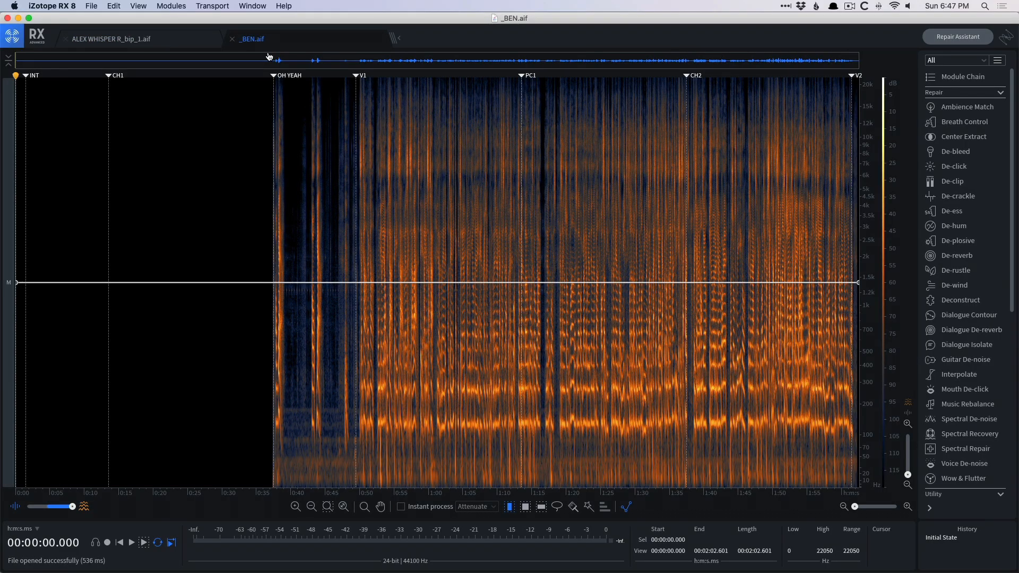
{"action": "mouse_move", "coordinate": [206, 101]}
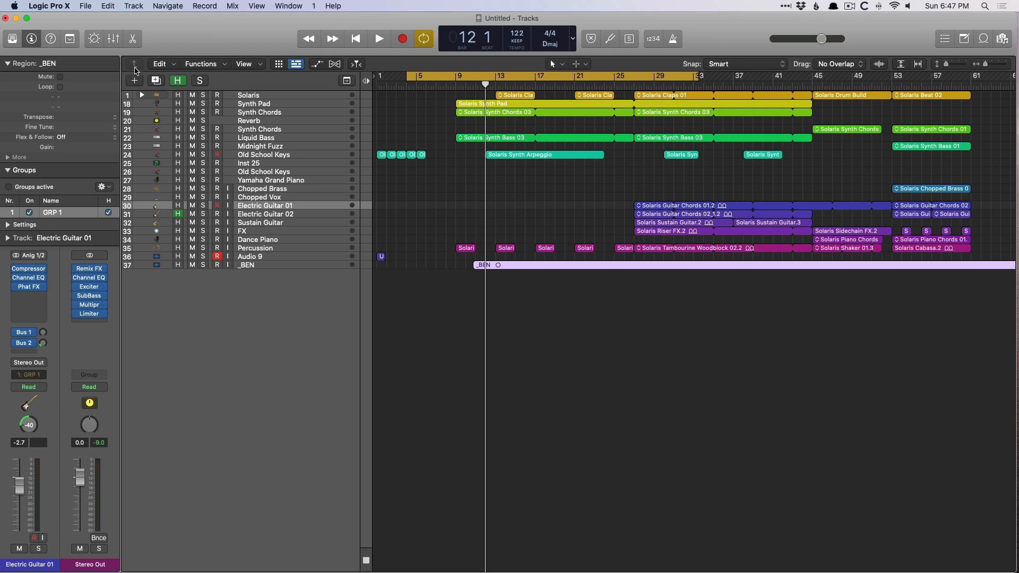
- Toggle the Mixer, move the short bar-13 Percussion region to bar 65, and show the Library
{"action": "key", "text": "x"}
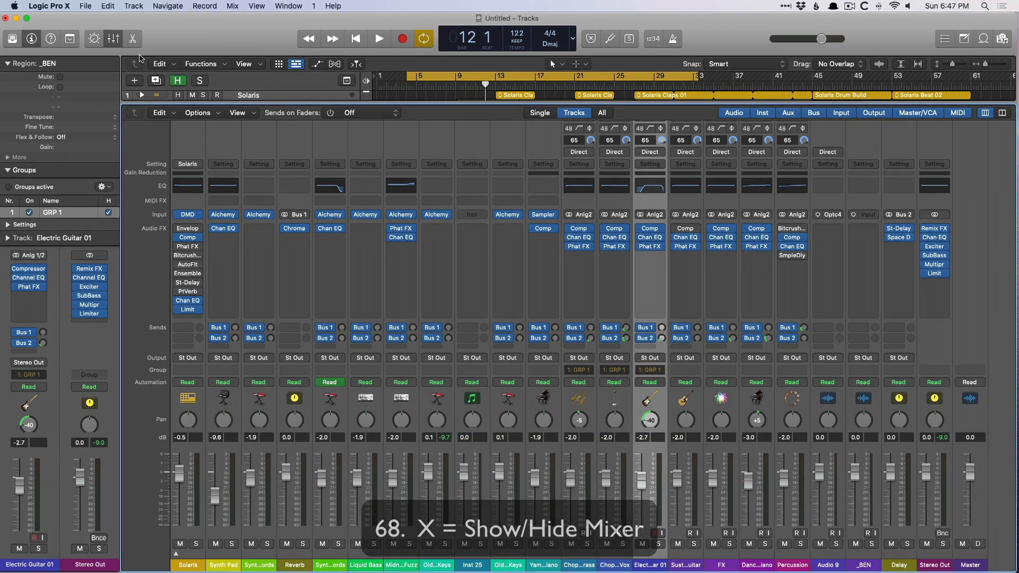
{"action": "key", "text": "x"}
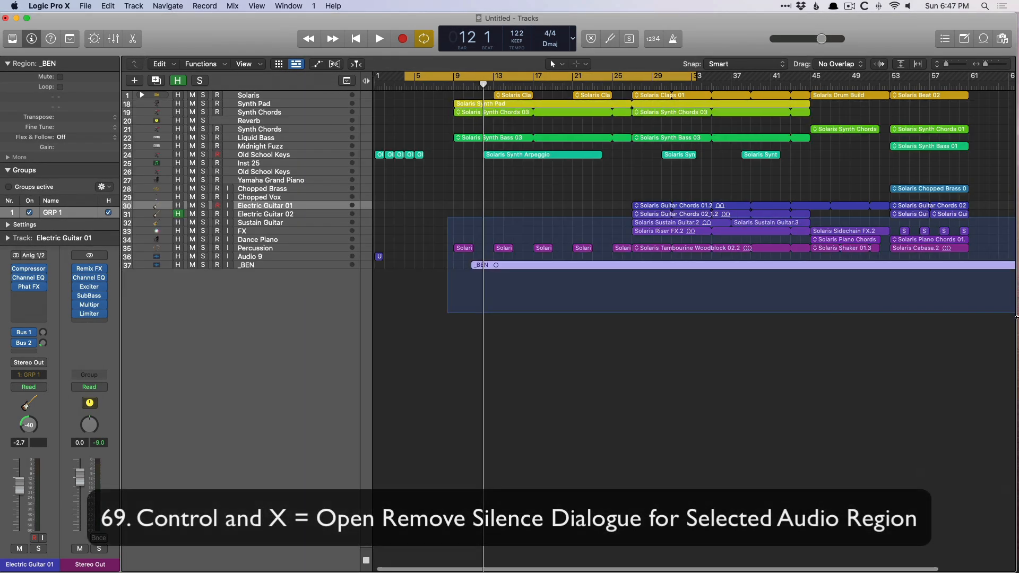
{"action": "key", "text": "ctrl+x"}
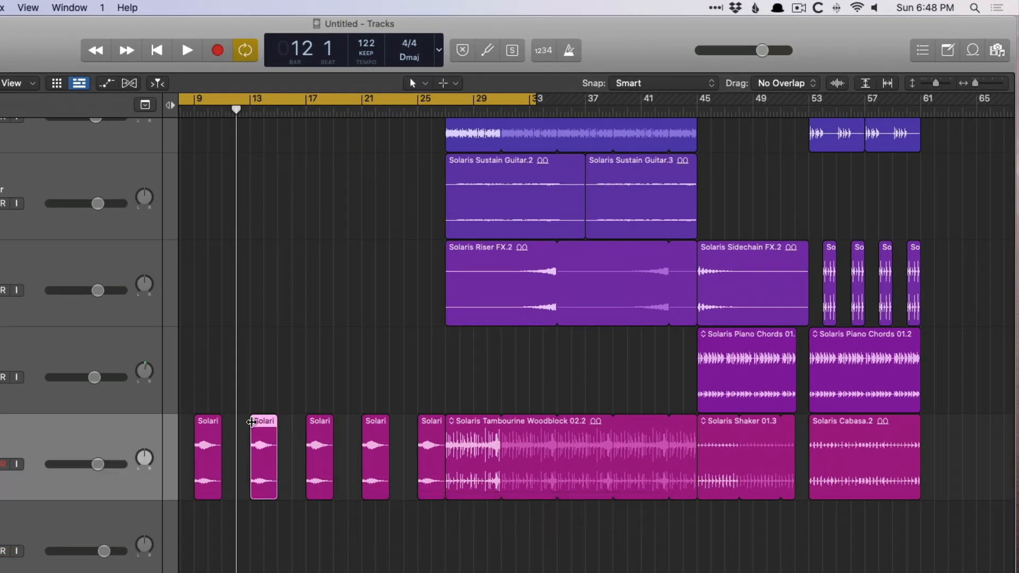
{"action": "left_click", "coordinate": [263, 455]}
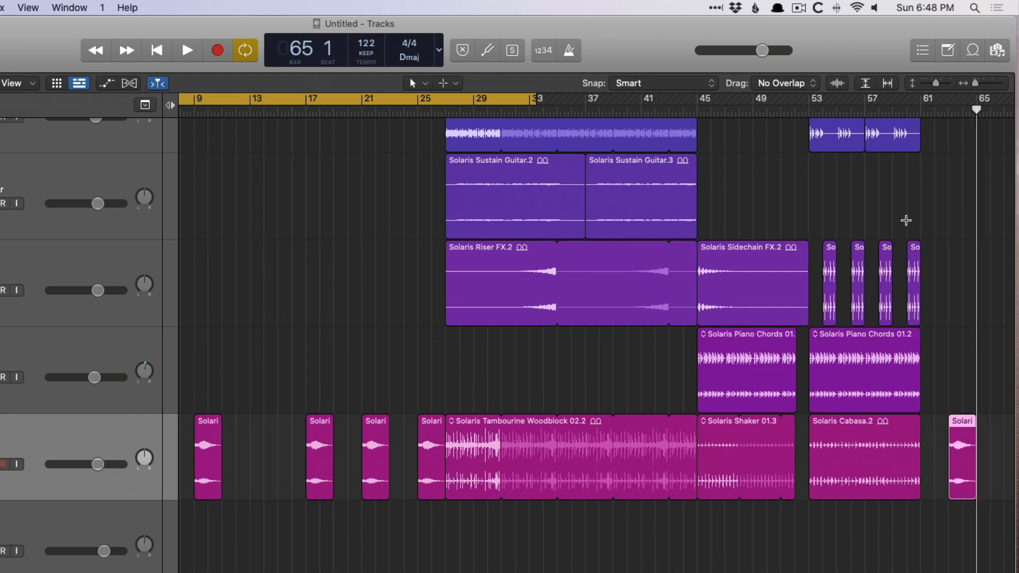
{"action": "key", "text": "y"}
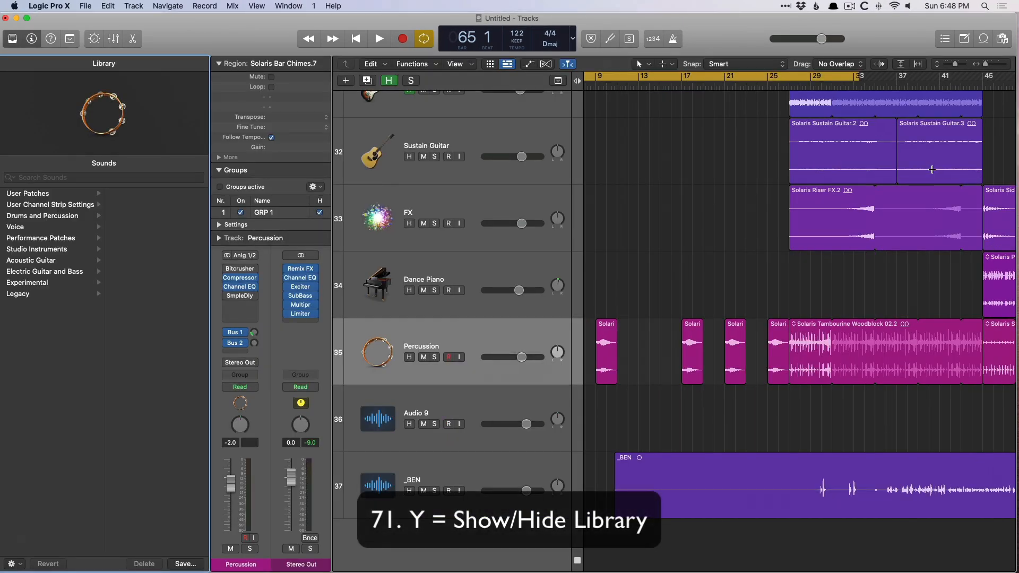
- Hide the Library, zoom in and back out, and undo the Percussion region move
{"action": "key", "text": "y"}
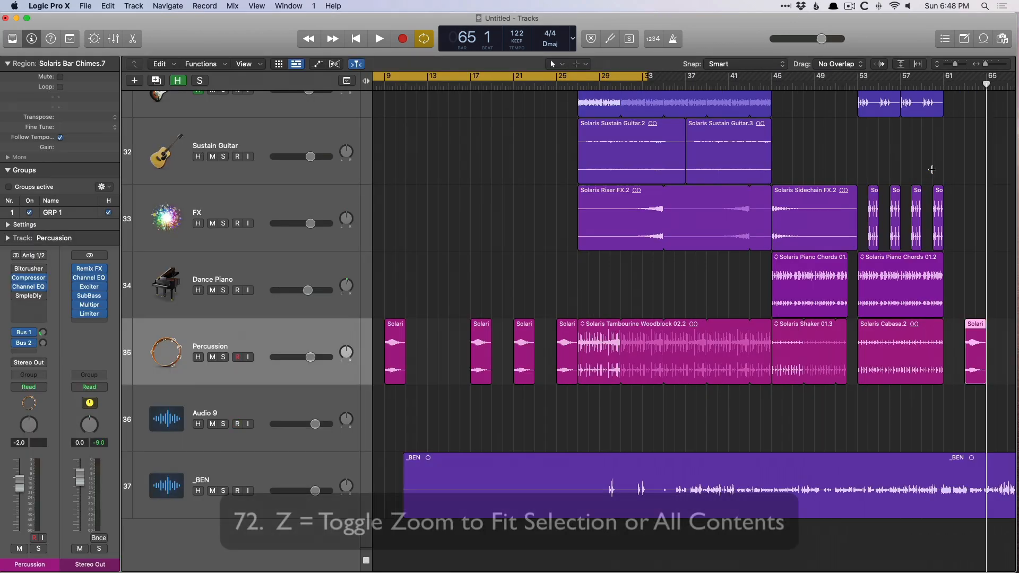
{"action": "key", "text": "z"}
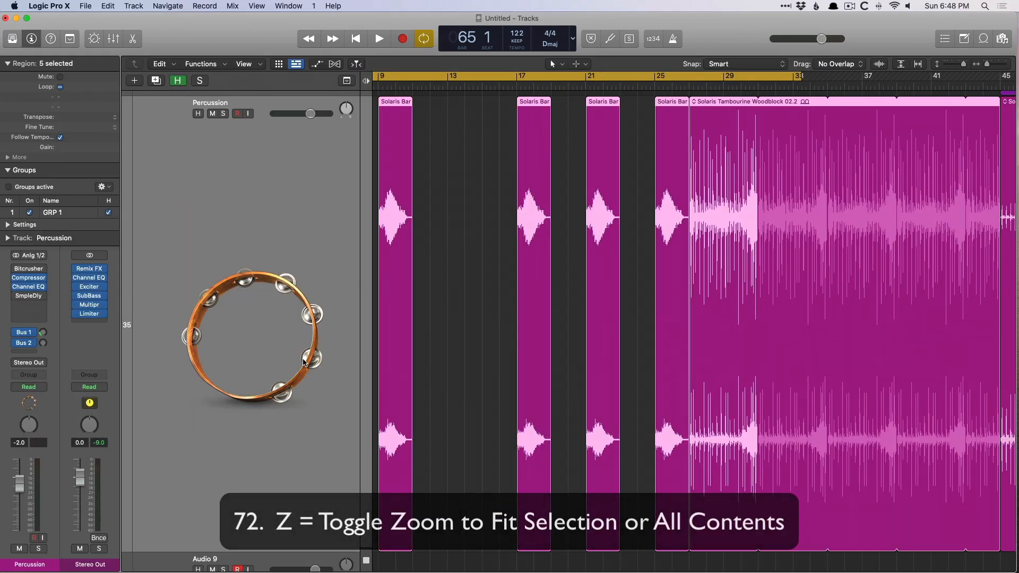
{"action": "key", "text": "z"}
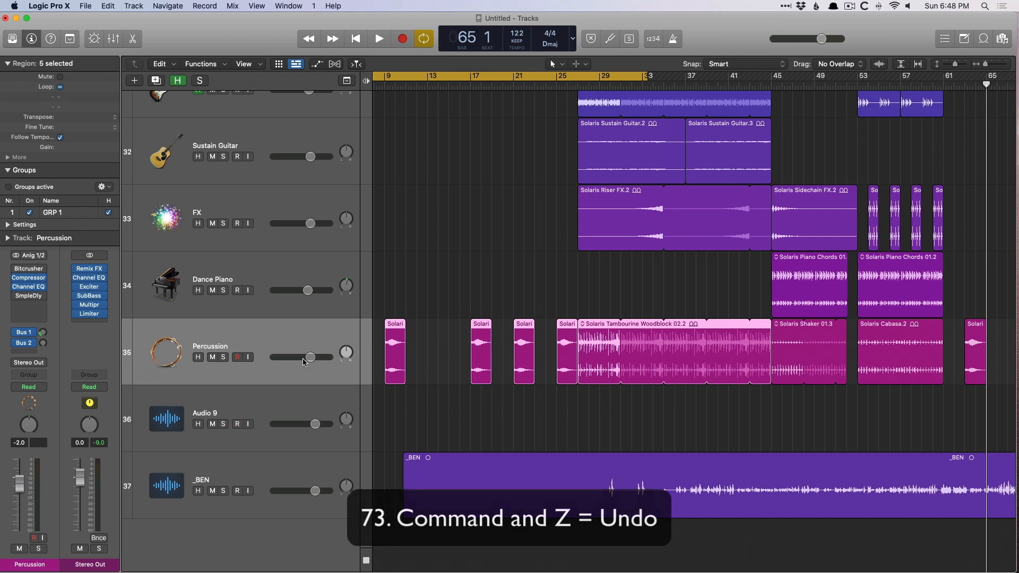
{"action": "key", "text": "cmd+z"}
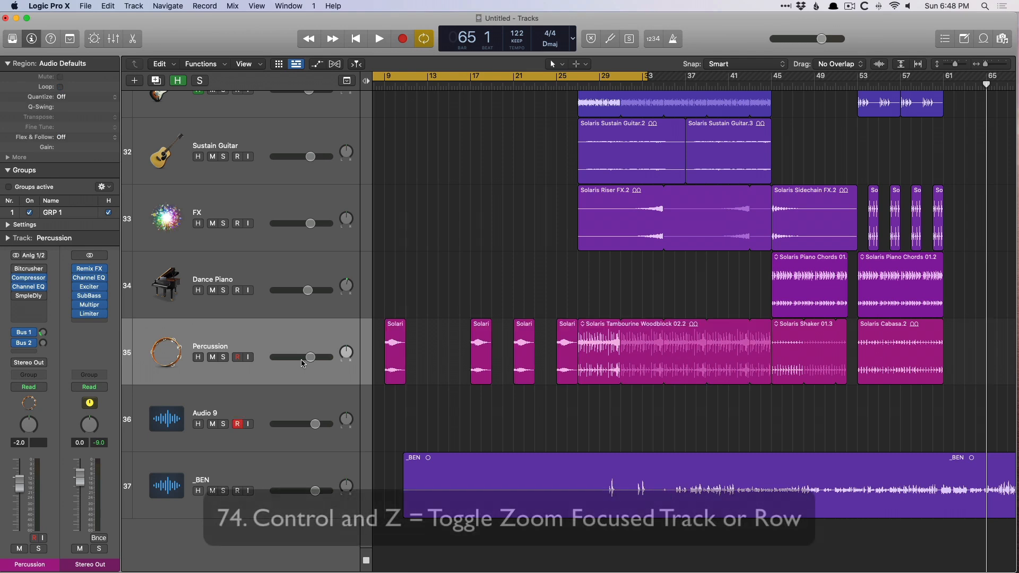
- Toggle focused zoom on the Percussion track on and off, then scroll up
{"action": "key", "text": "ctrl+z"}
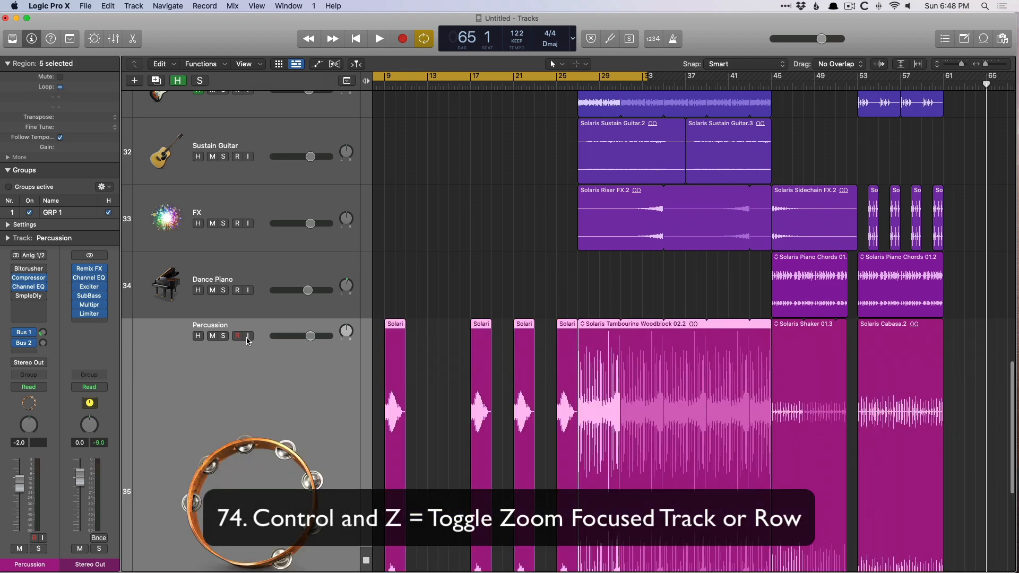
{"action": "key", "text": "ctrl+z"}
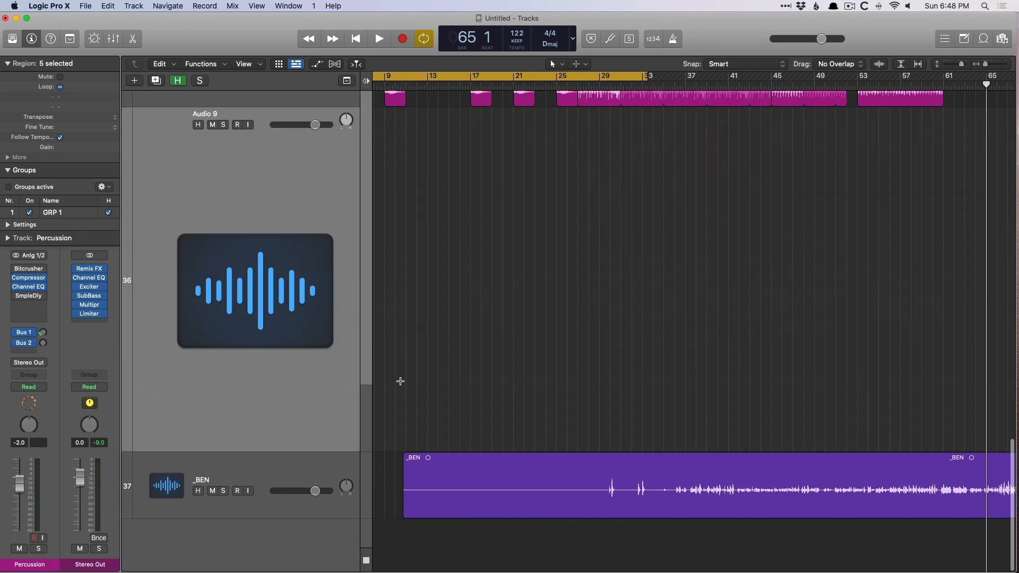
{"action": "scroll", "scroll_direction": "up", "scroll_amount": 3}
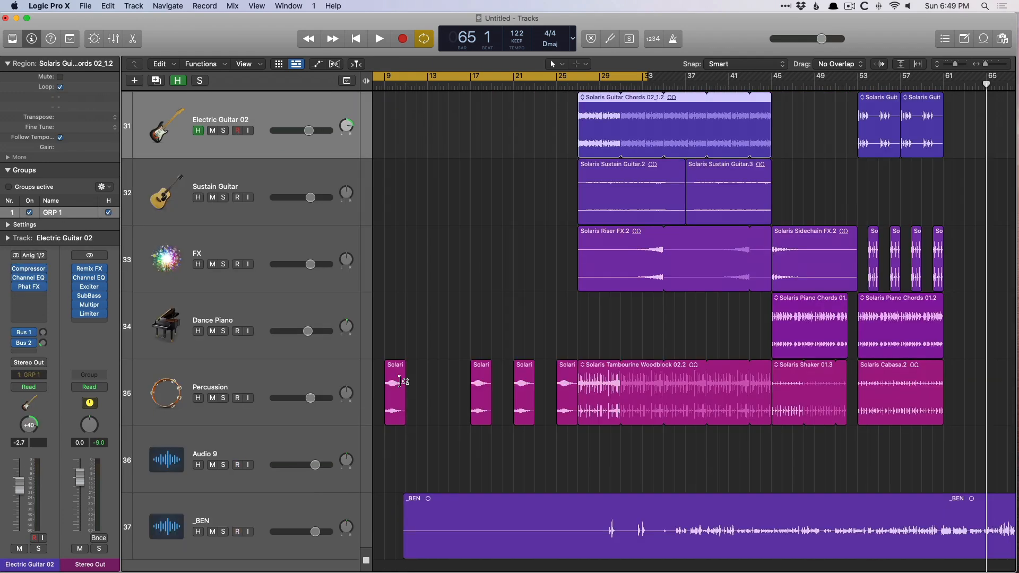
- Select in the tracks area and display the Live Loops grid beside Tracks with Option-B
{"action": "left_click", "coordinate": [237, 465]}
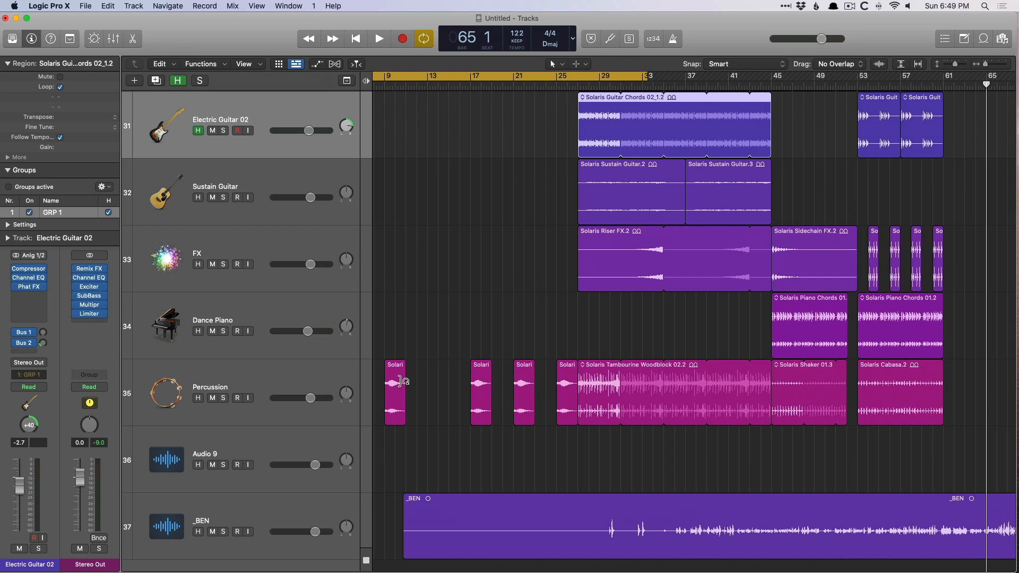
{"action": "left_click", "coordinate": [237, 464]}
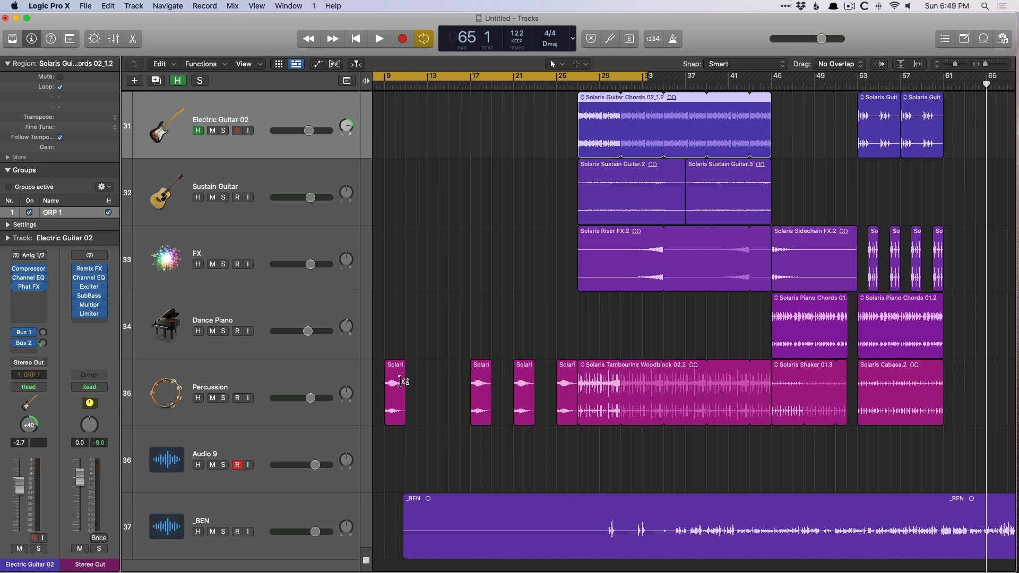
{"action": "key", "text": "option+b"}
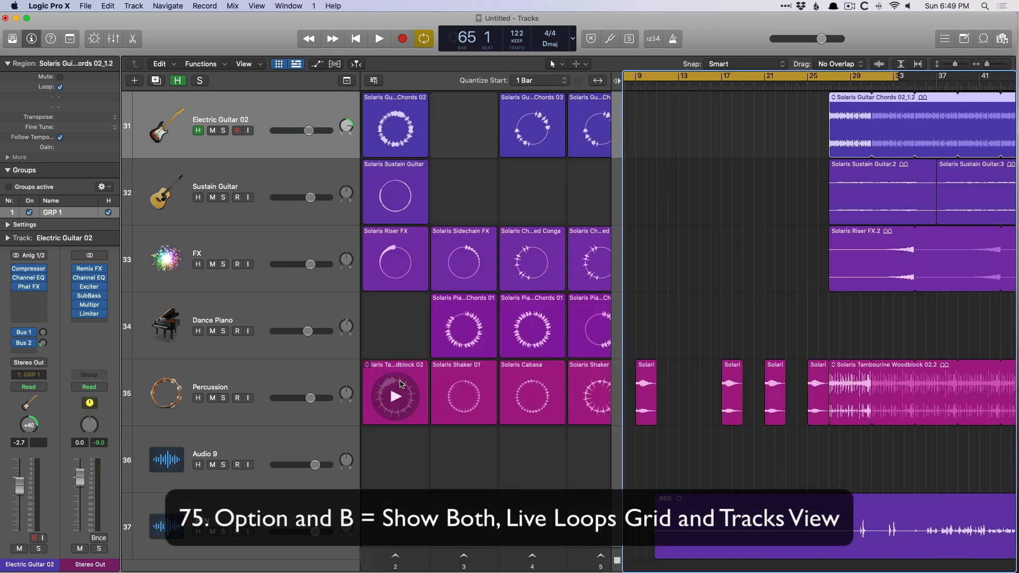
{"action": "left_click", "coordinate": [238, 465]}
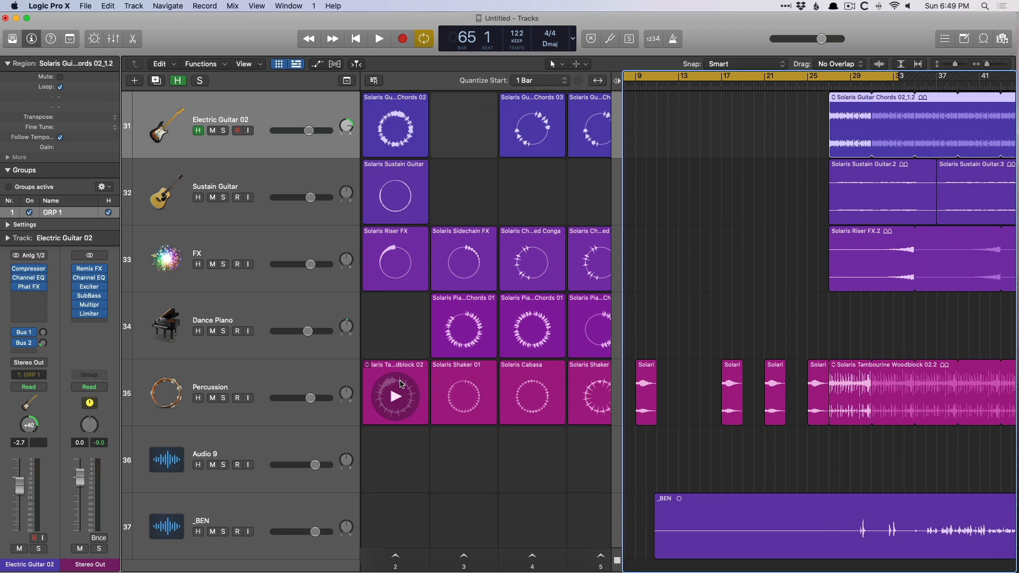
{"action": "left_click", "coordinate": [238, 465]}
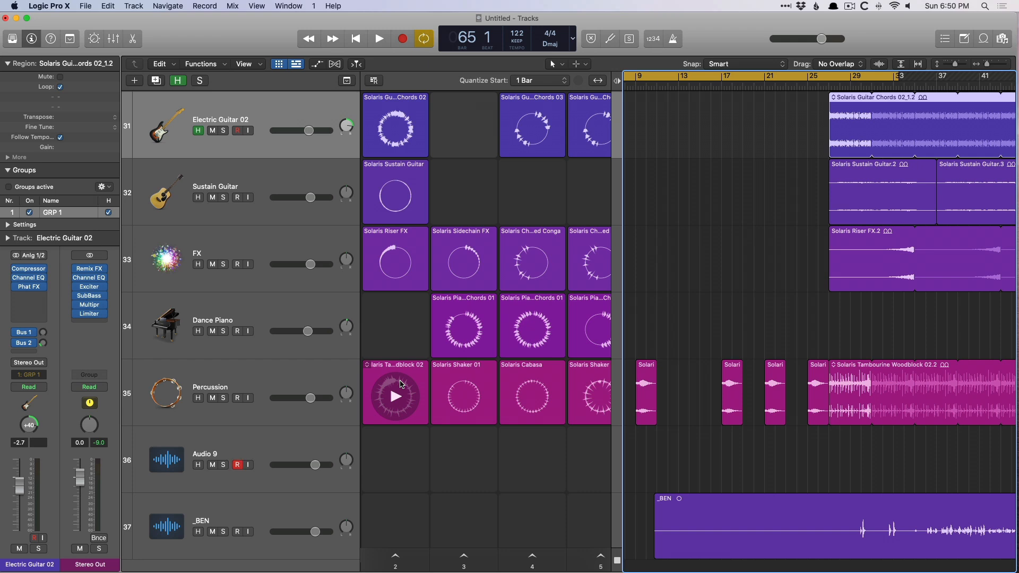
{"action": "left_click", "coordinate": [238, 464]}
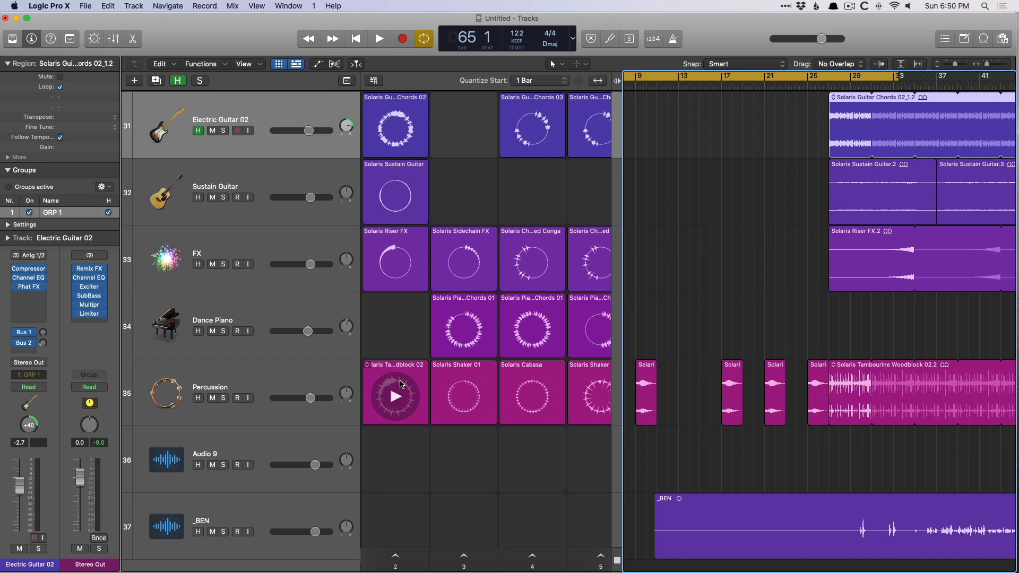